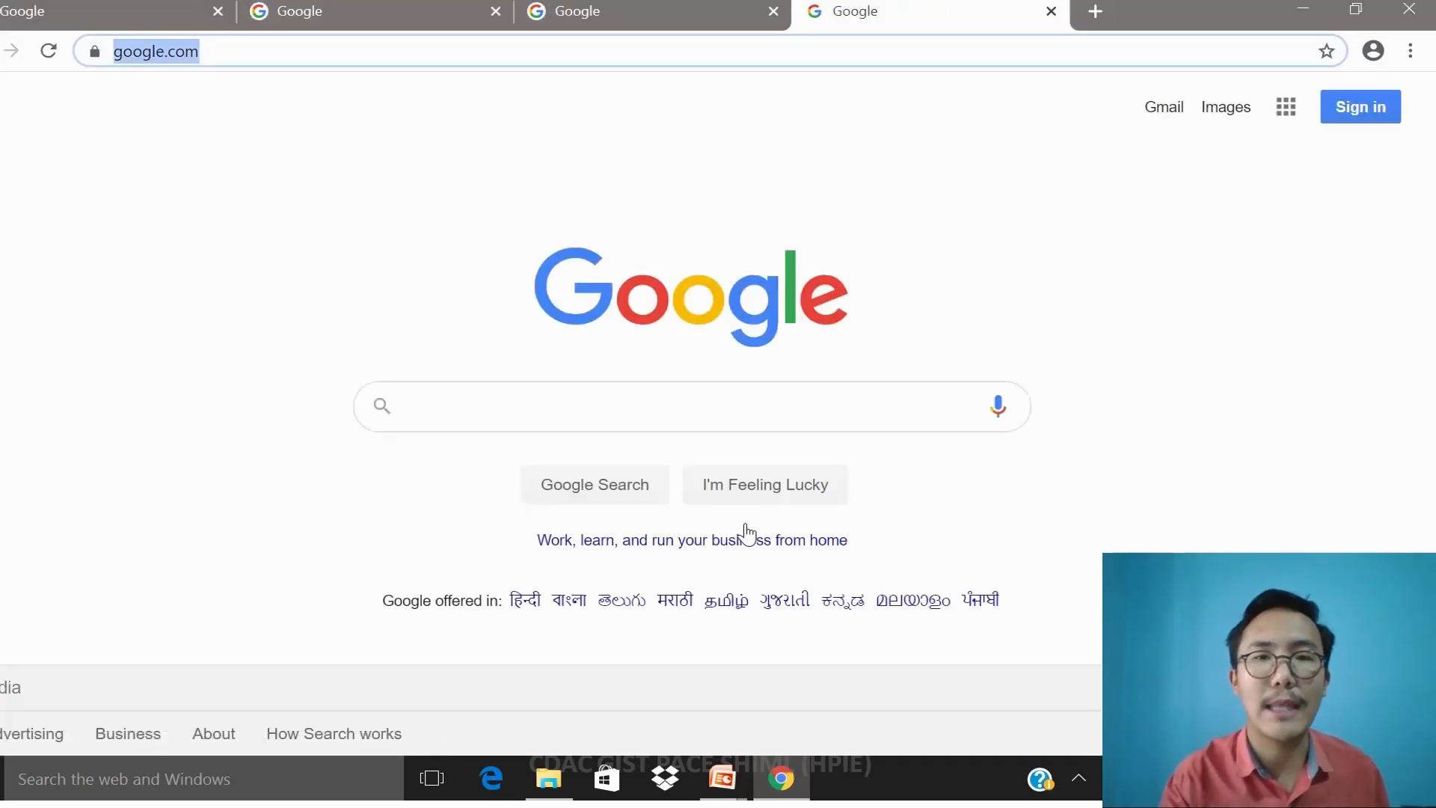
{"action": "mouse_move", "coordinate": [609, 266]}
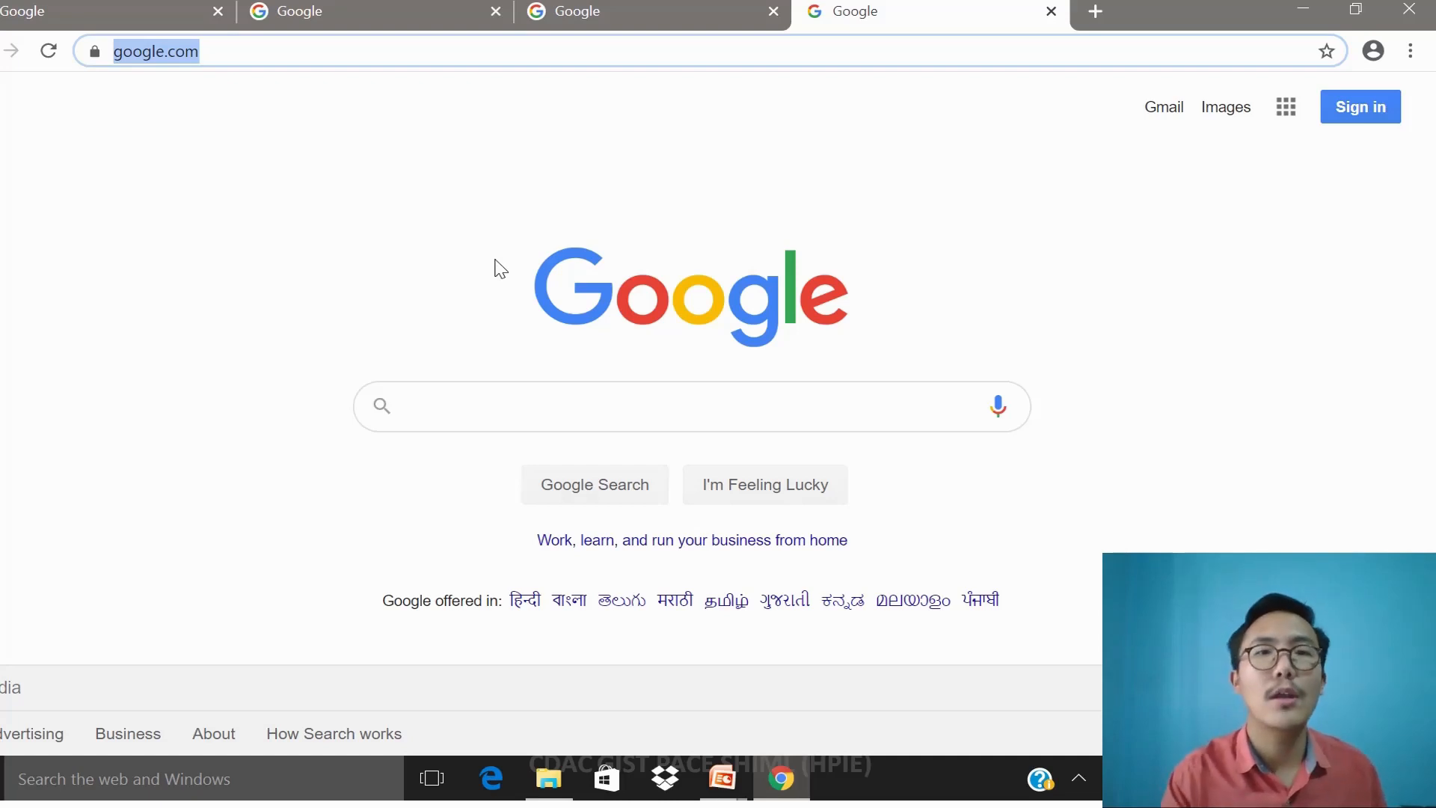
{"action": "mouse_move", "coordinate": [648, 308]}
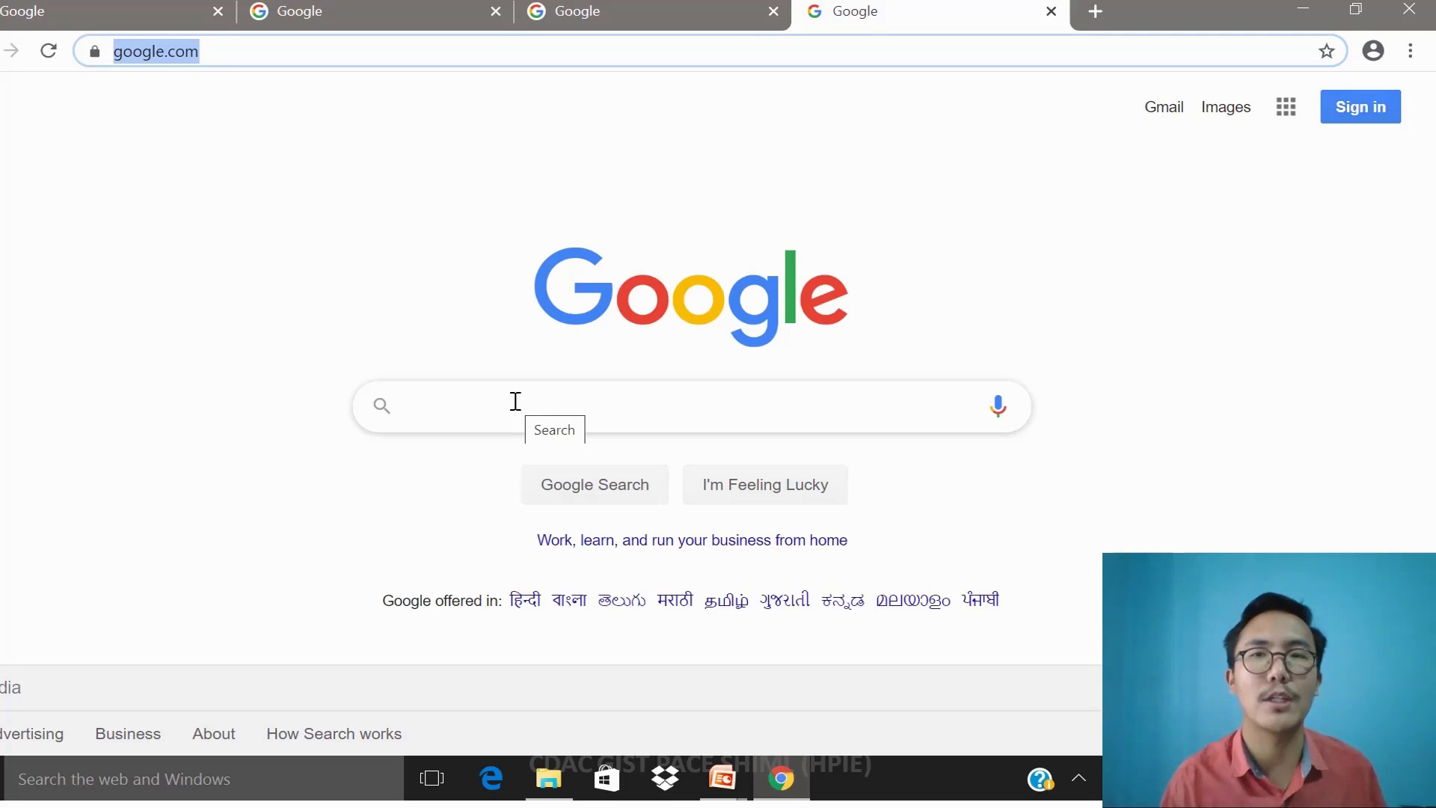
{"action": "mouse_move", "coordinate": [103, 296]}
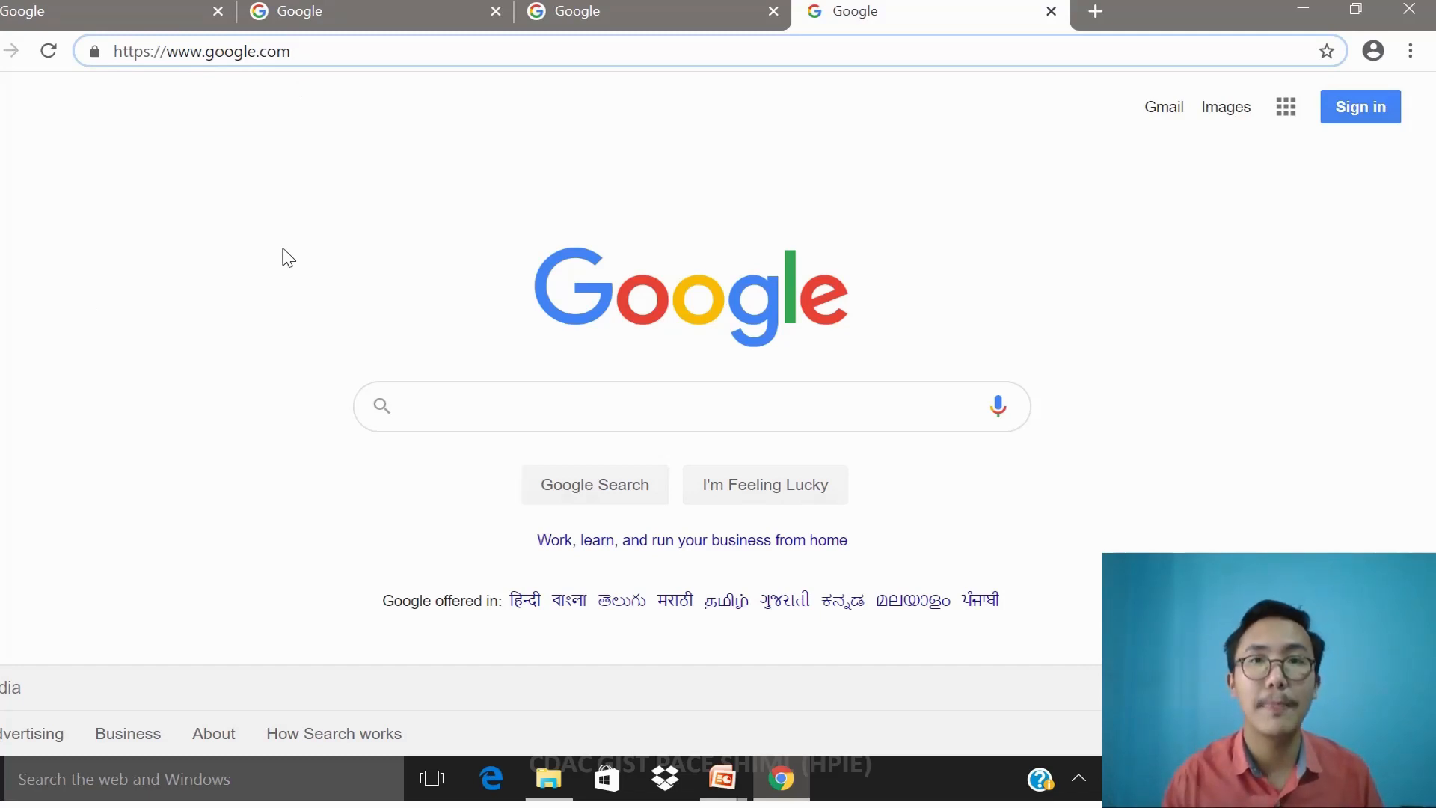
Step: Browse the code.visualstudio.com/download page and scroll through the Windows, Linux and Mac options
{"action": "left_click", "coordinate": [202, 51]}
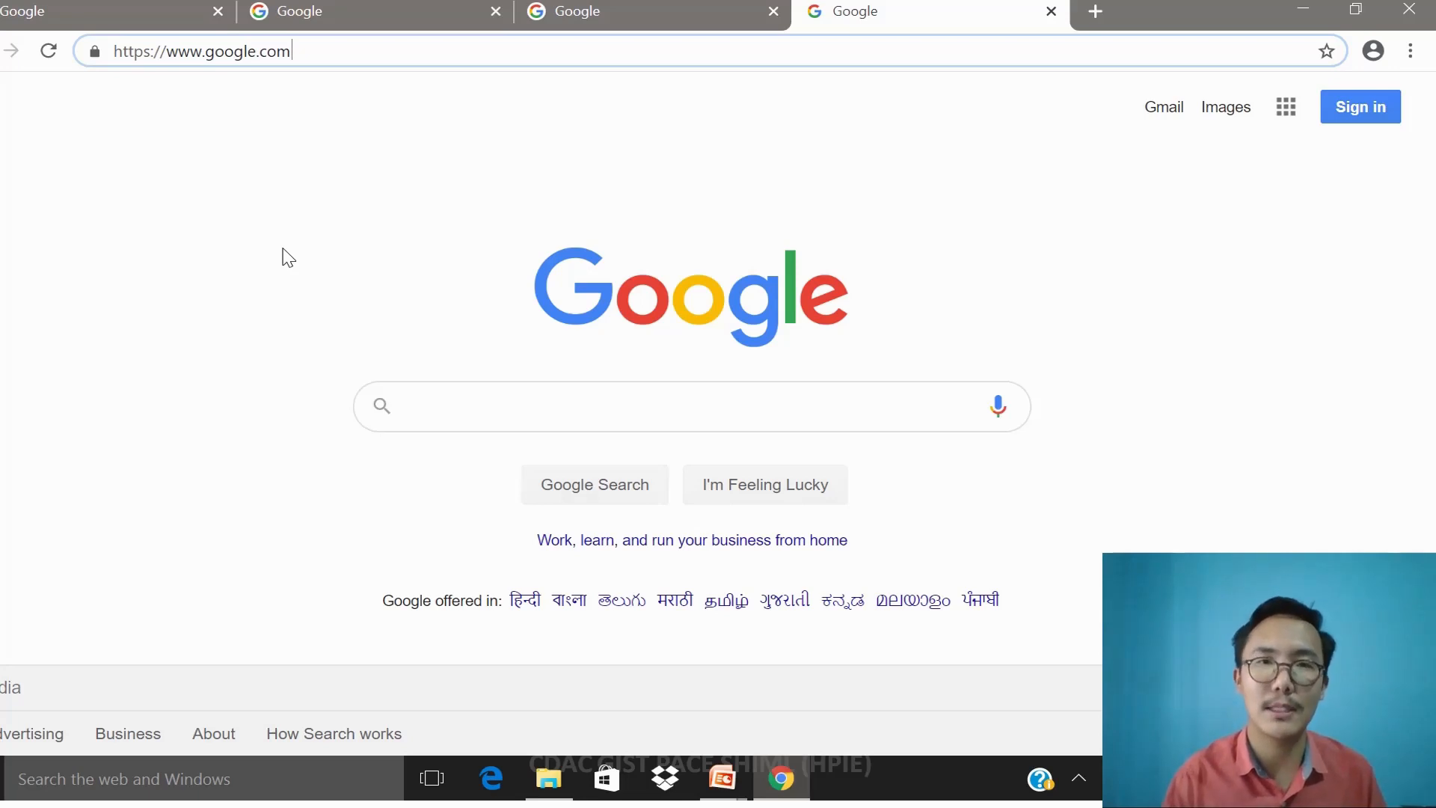
{"action": "key", "text": "alt+tab"}
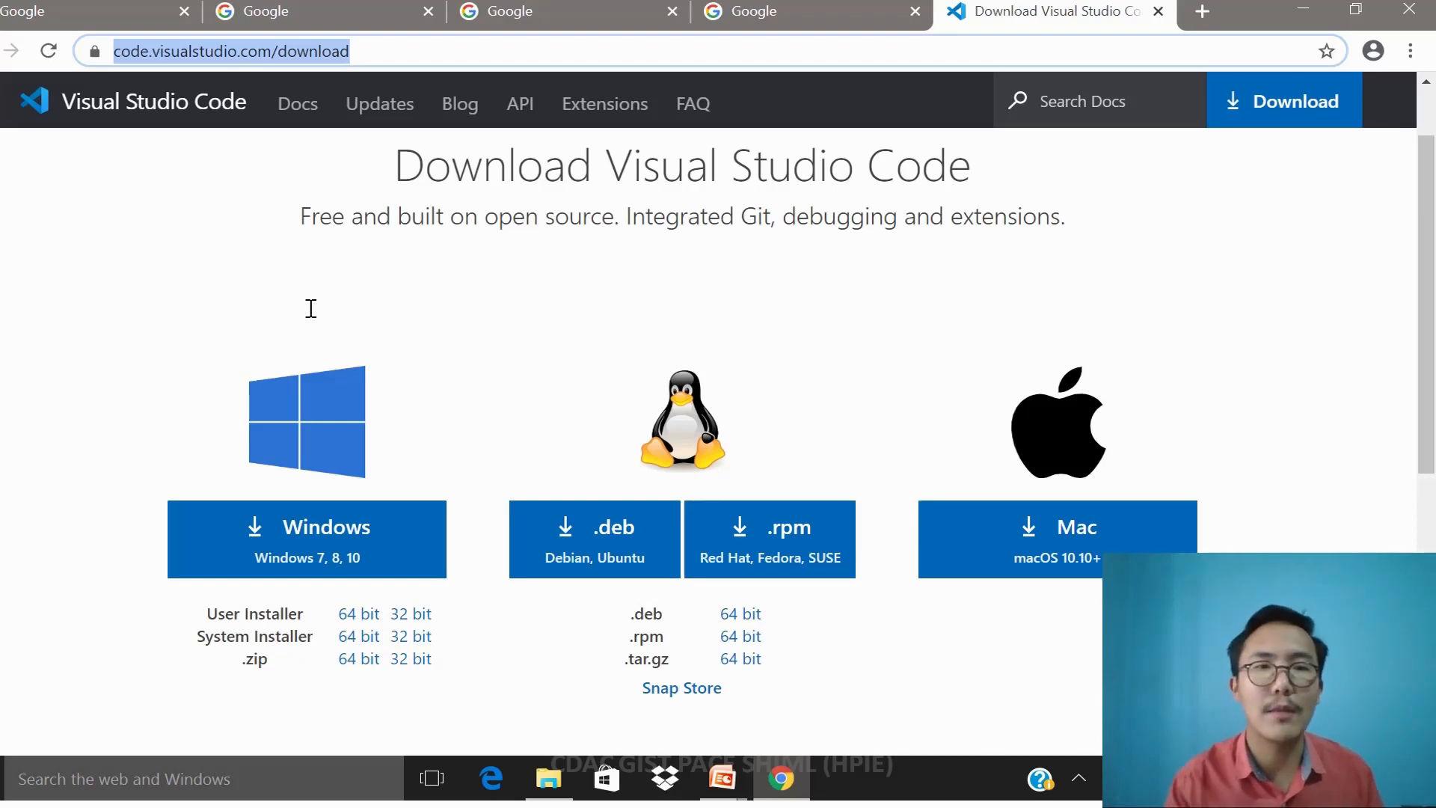
{"action": "scroll", "scroll_direction": "down", "scroll_amount": 3}
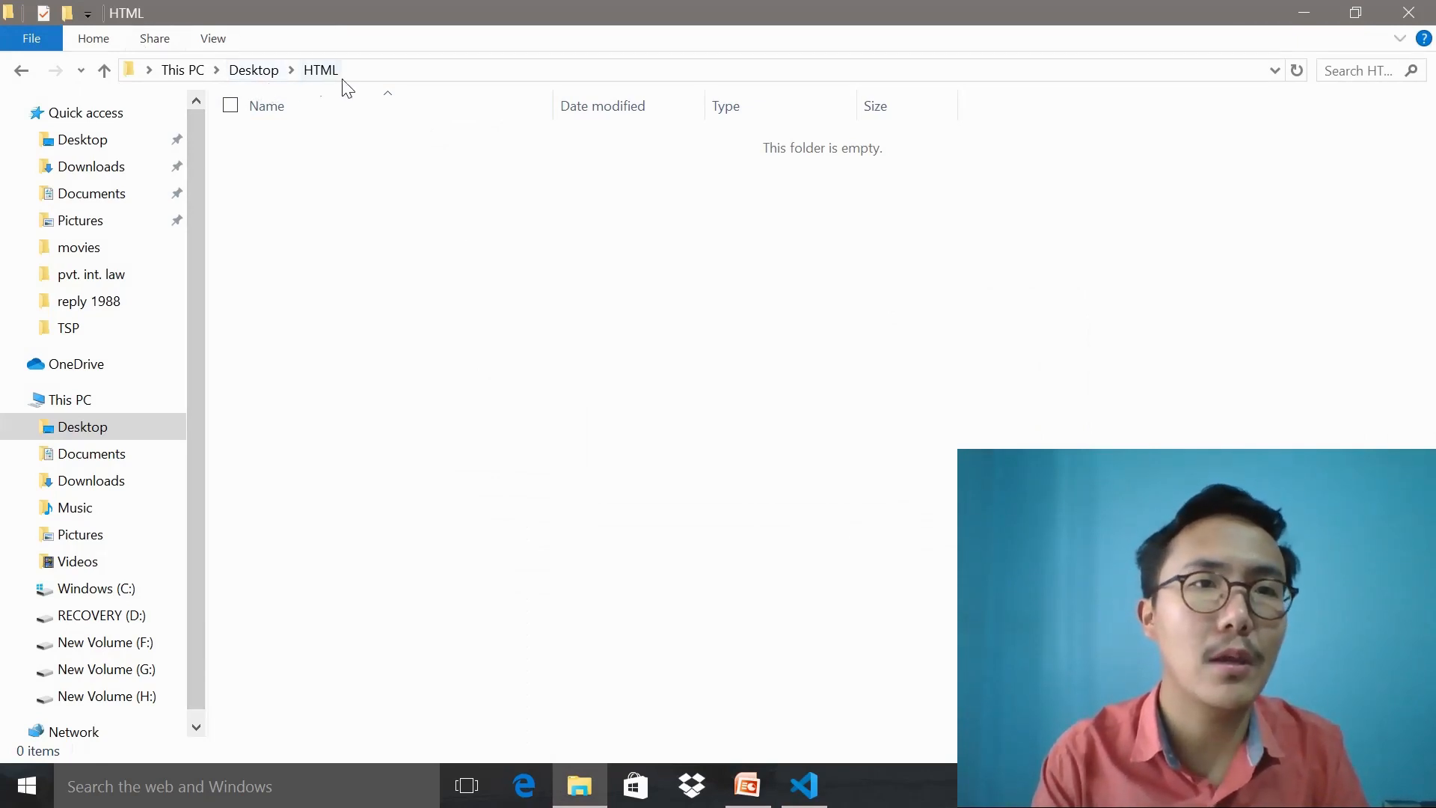
{"action": "mouse_move", "coordinate": [345, 229]}
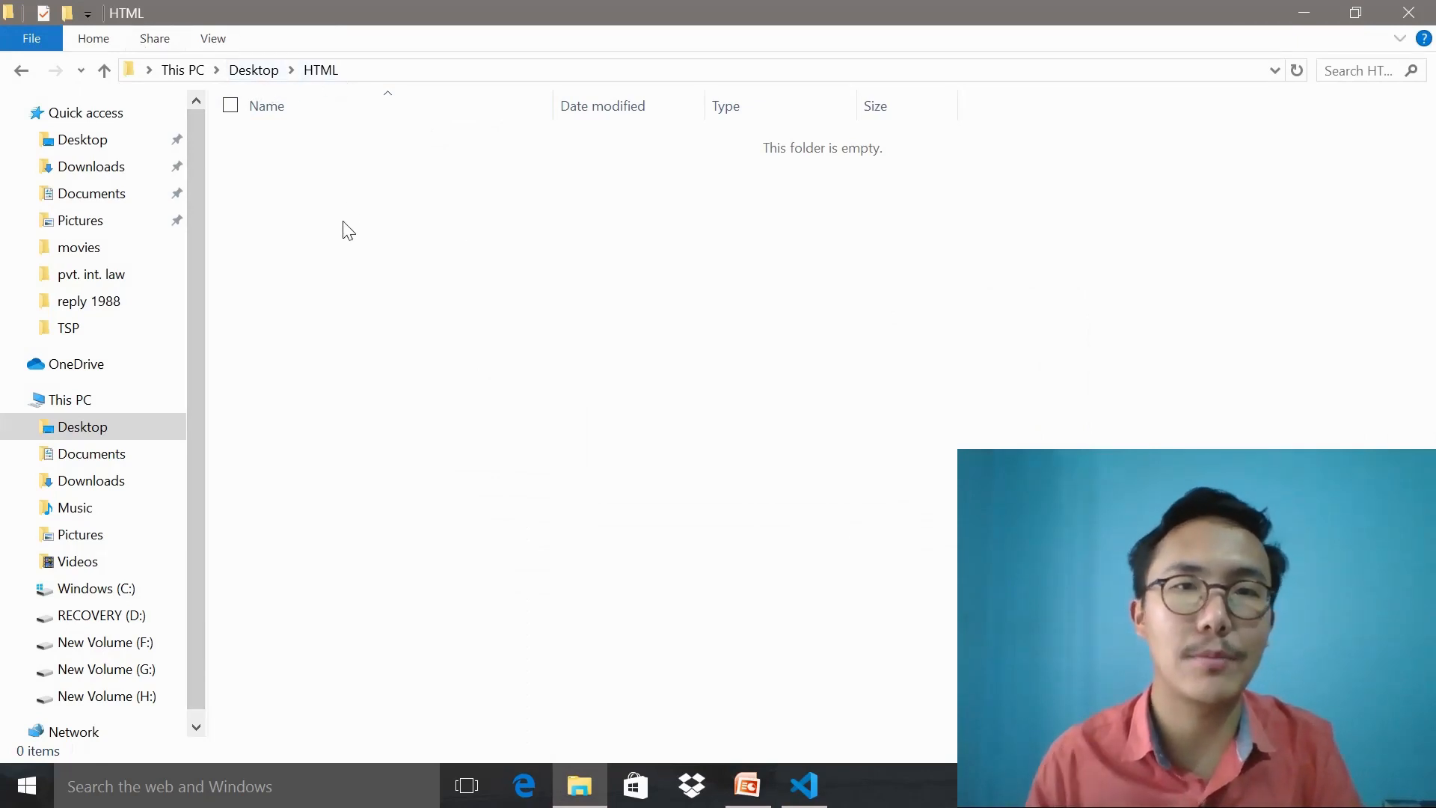
Step: Create a new file named index.html in the HTML folder from the Explorer
{"action": "left_click", "coordinate": [804, 786]}
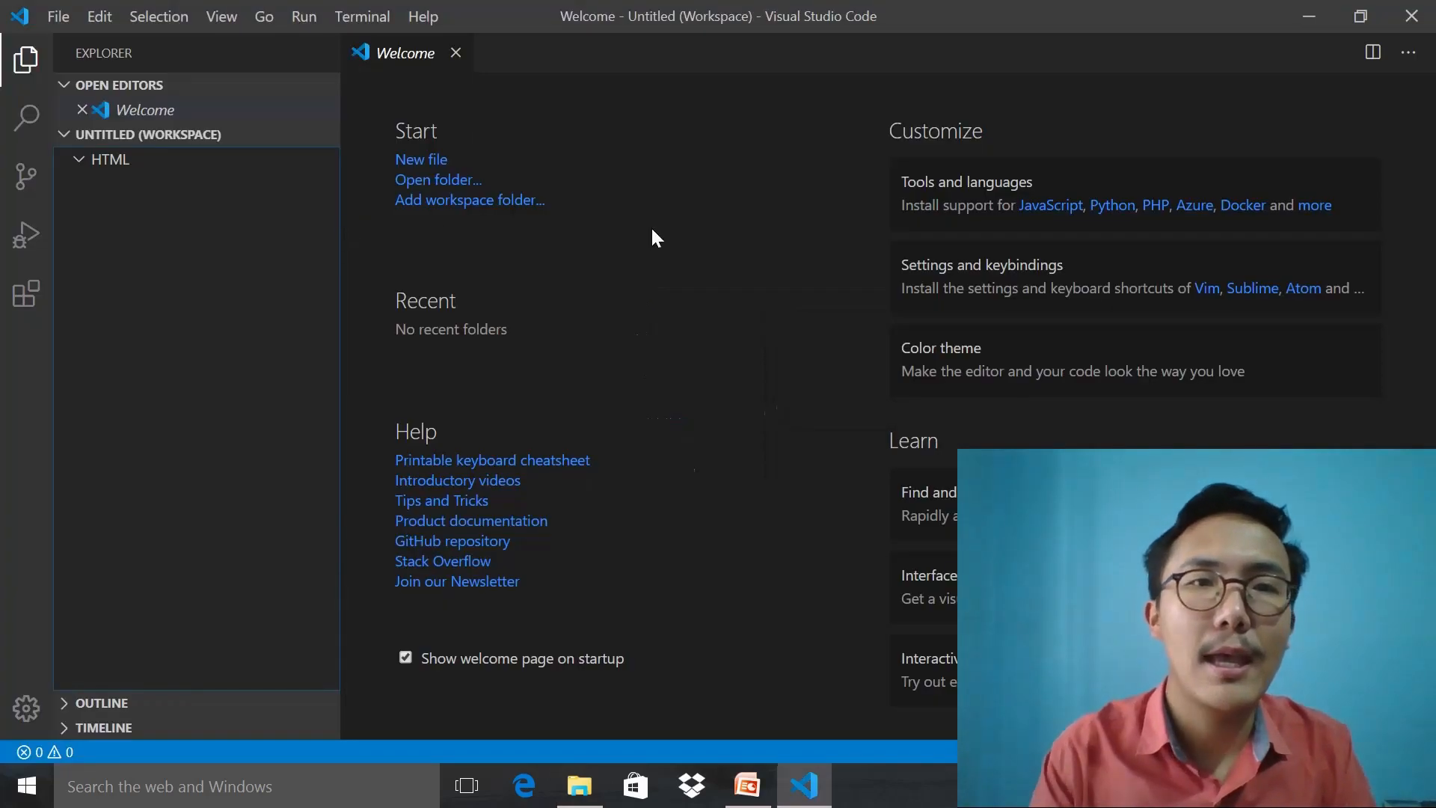
{"action": "mouse_move", "coordinate": [230, 133]}
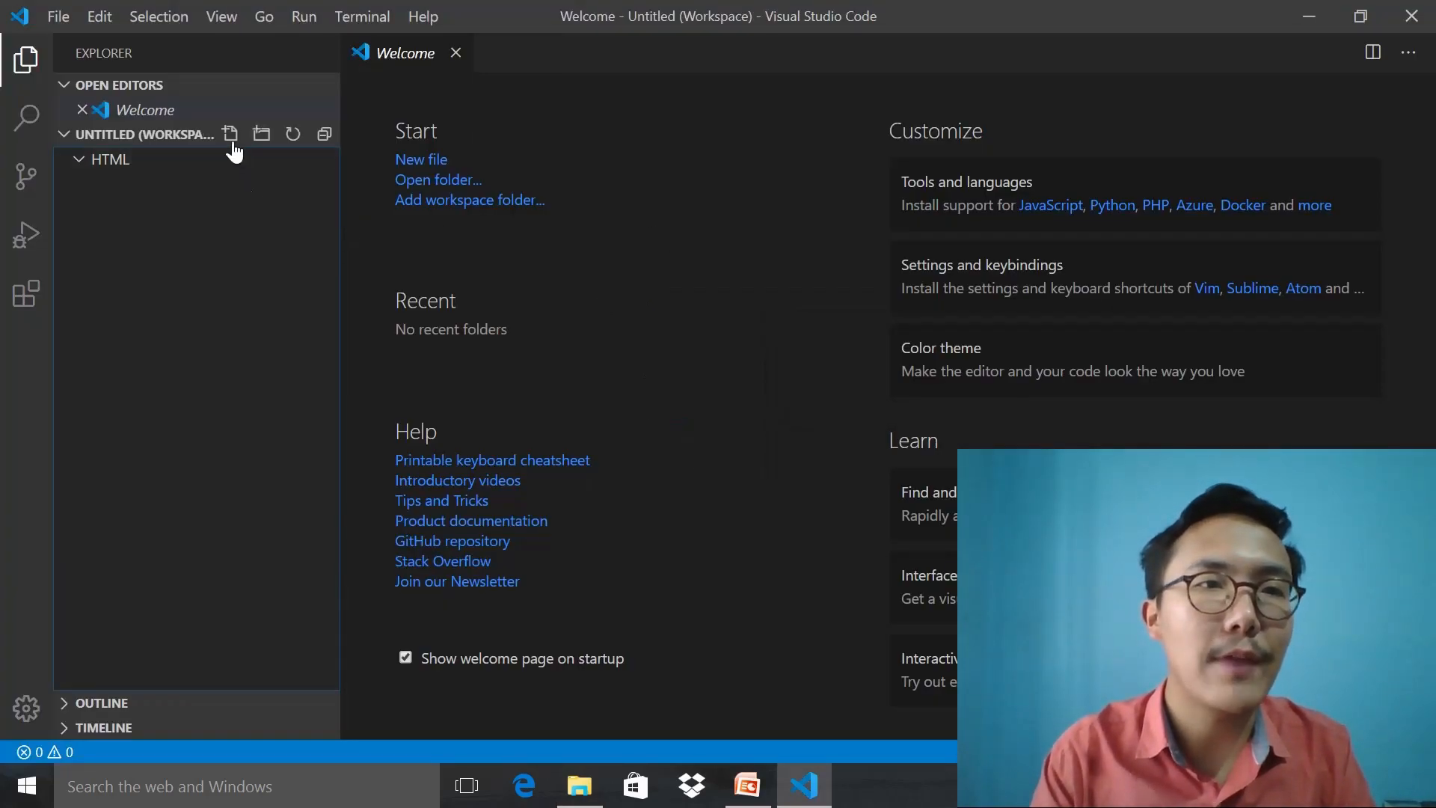
{"action": "mouse_move", "coordinate": [230, 133]}
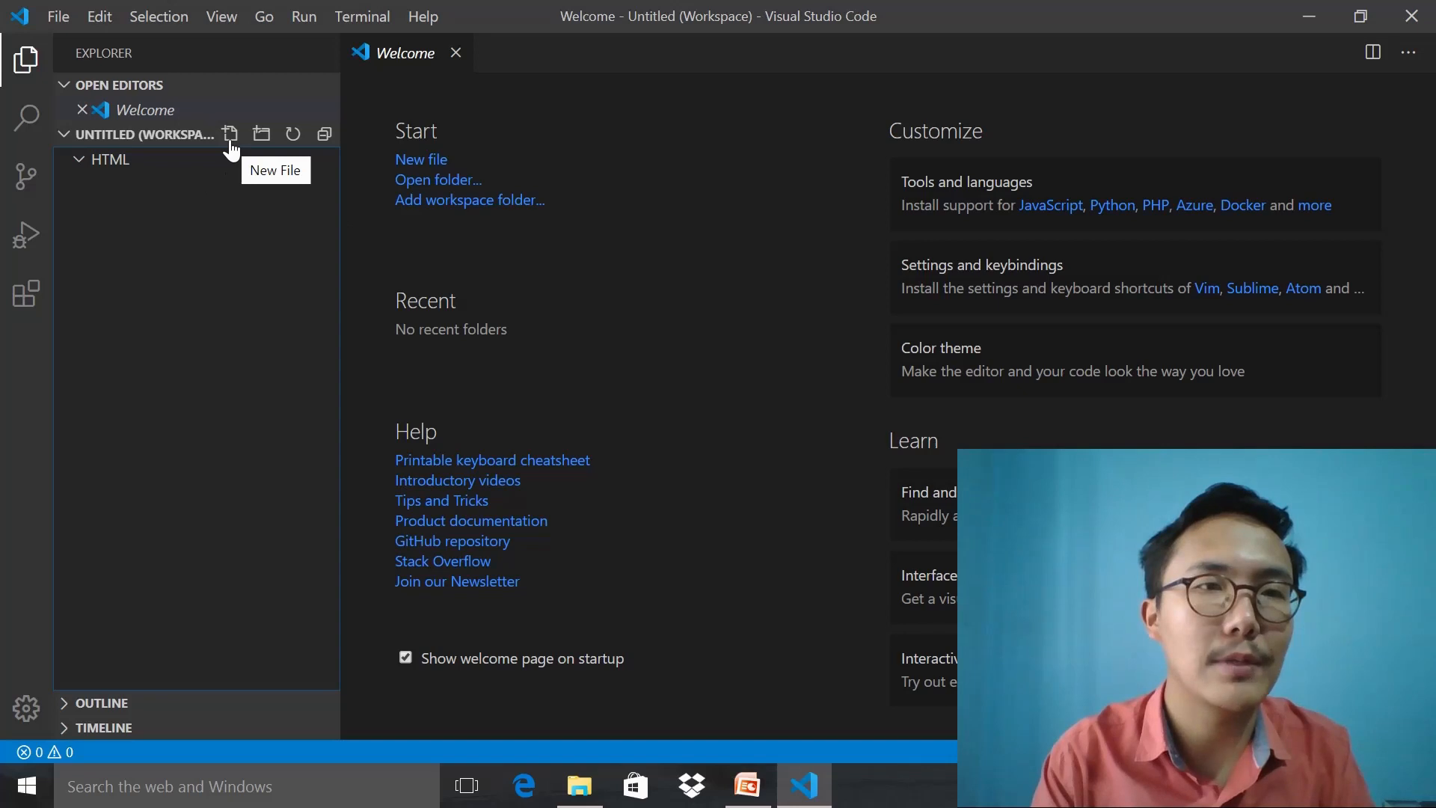
{"action": "left_click", "coordinate": [231, 134]}
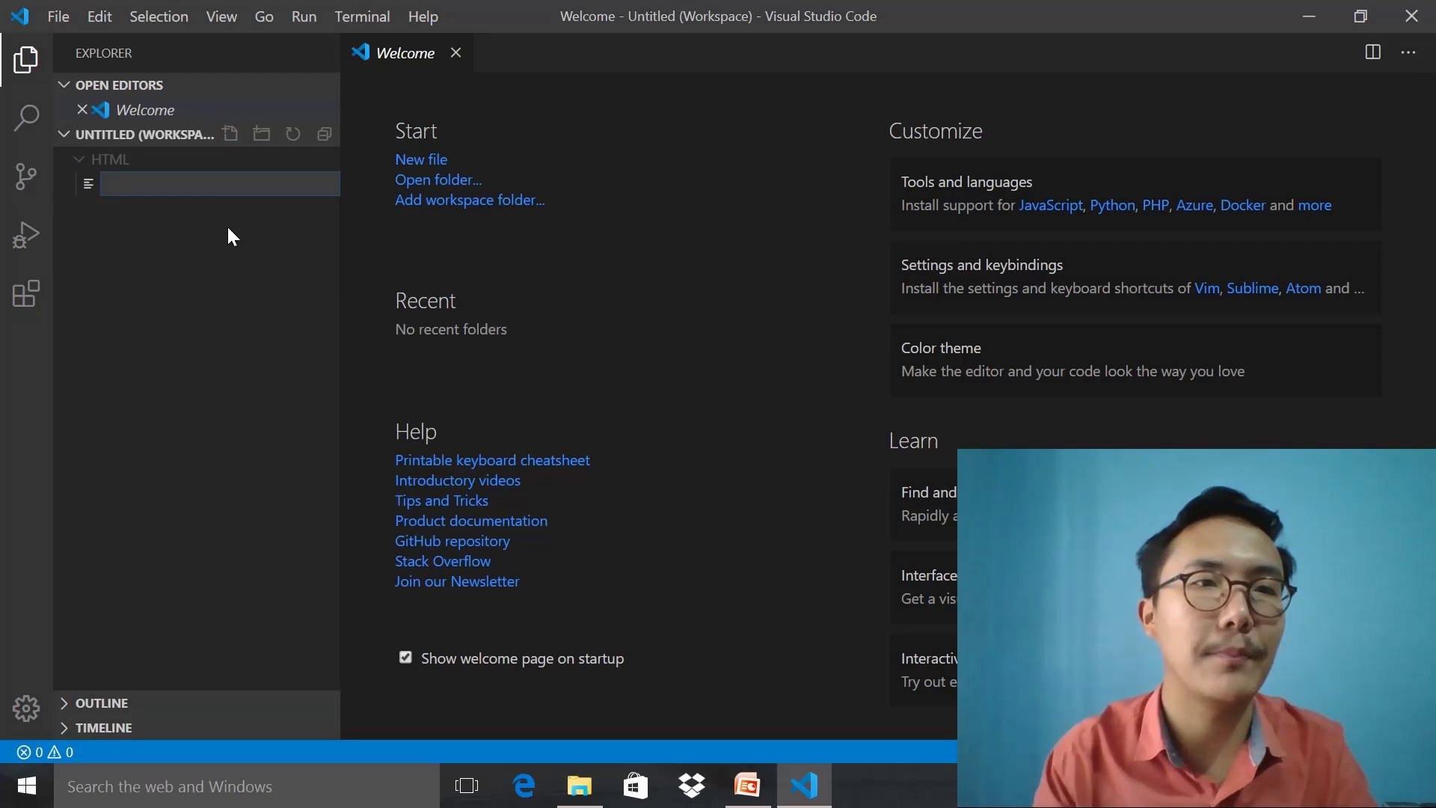
{"action": "mouse_move", "coordinate": [215, 188]}
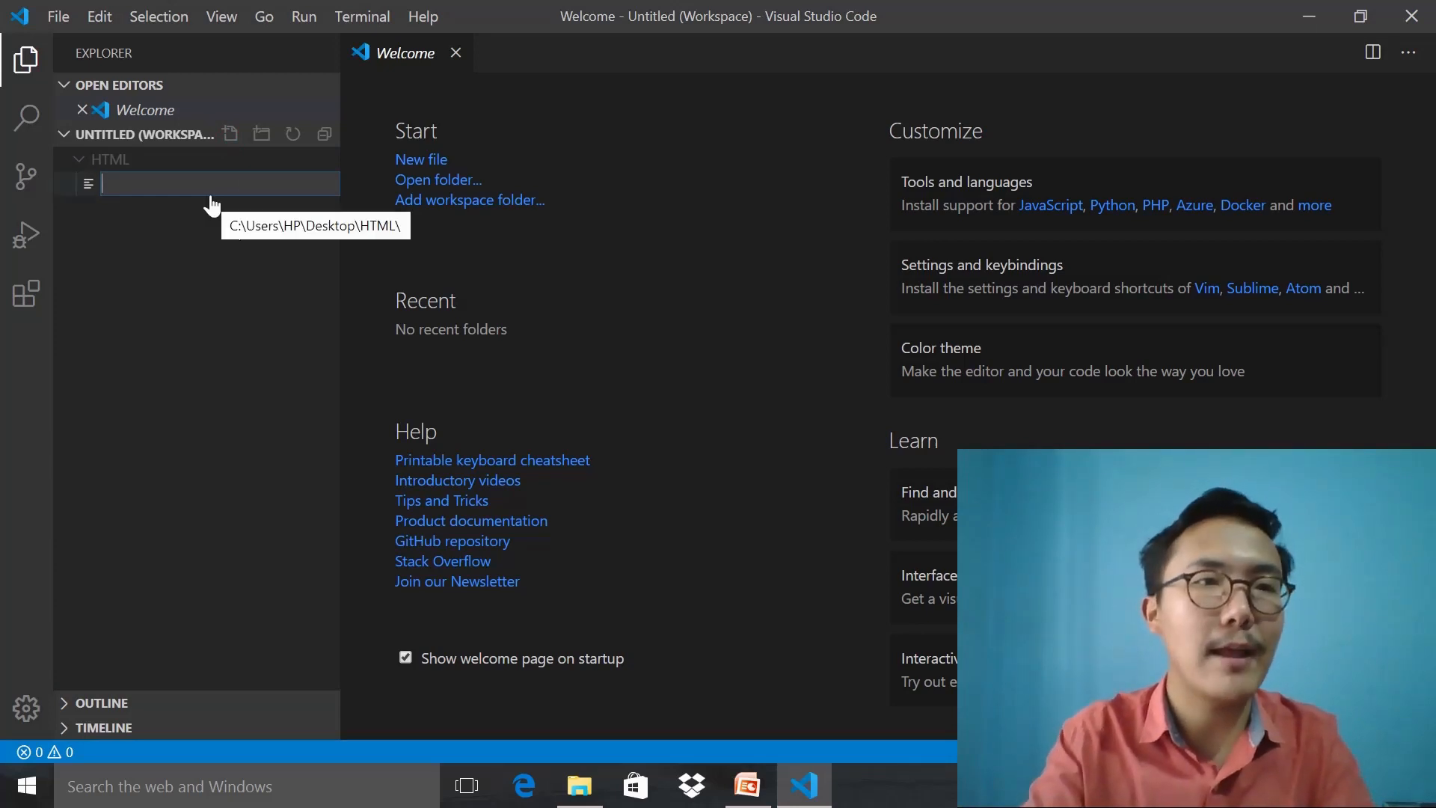
{"action": "type", "text": "index"}
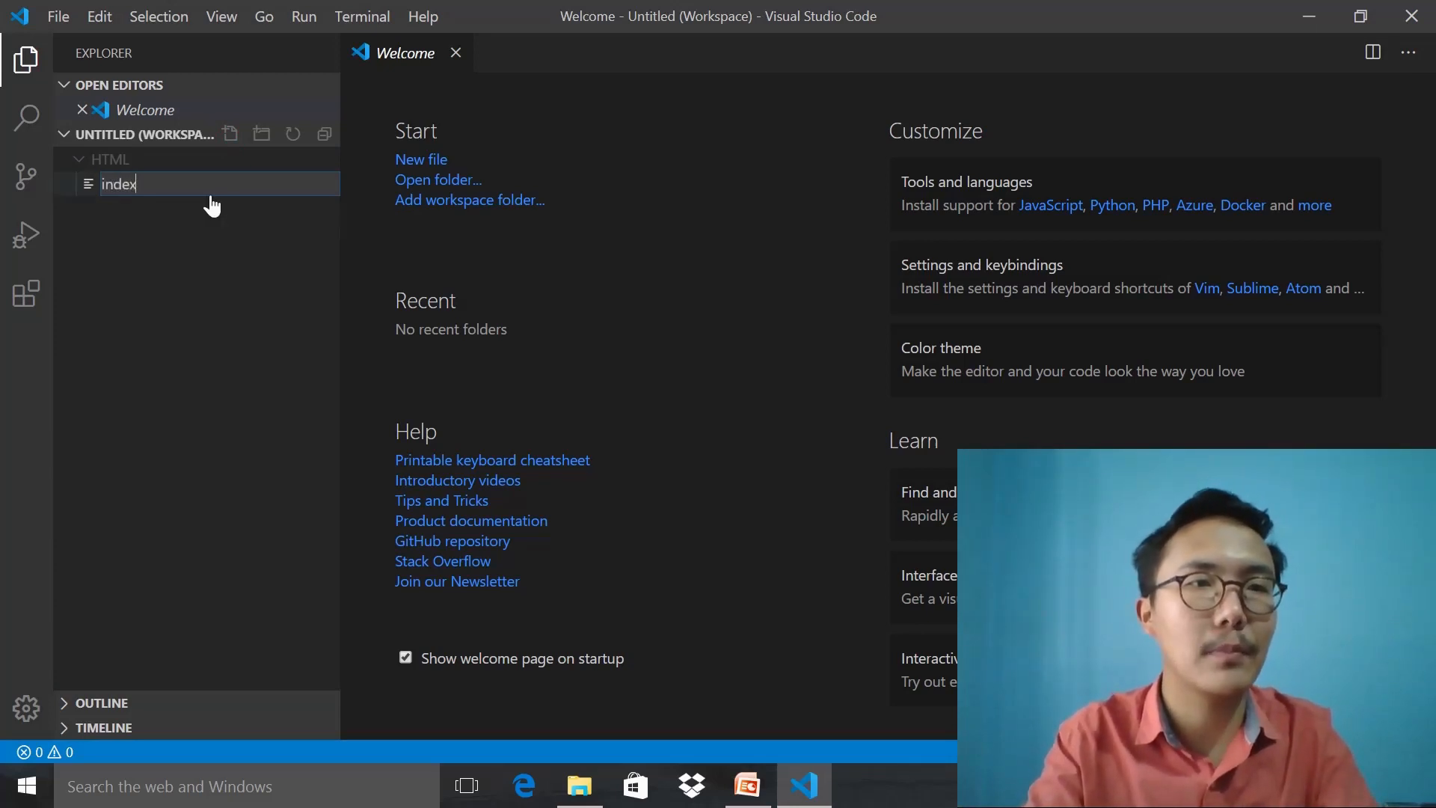
{"action": "type", "text": ".h"}
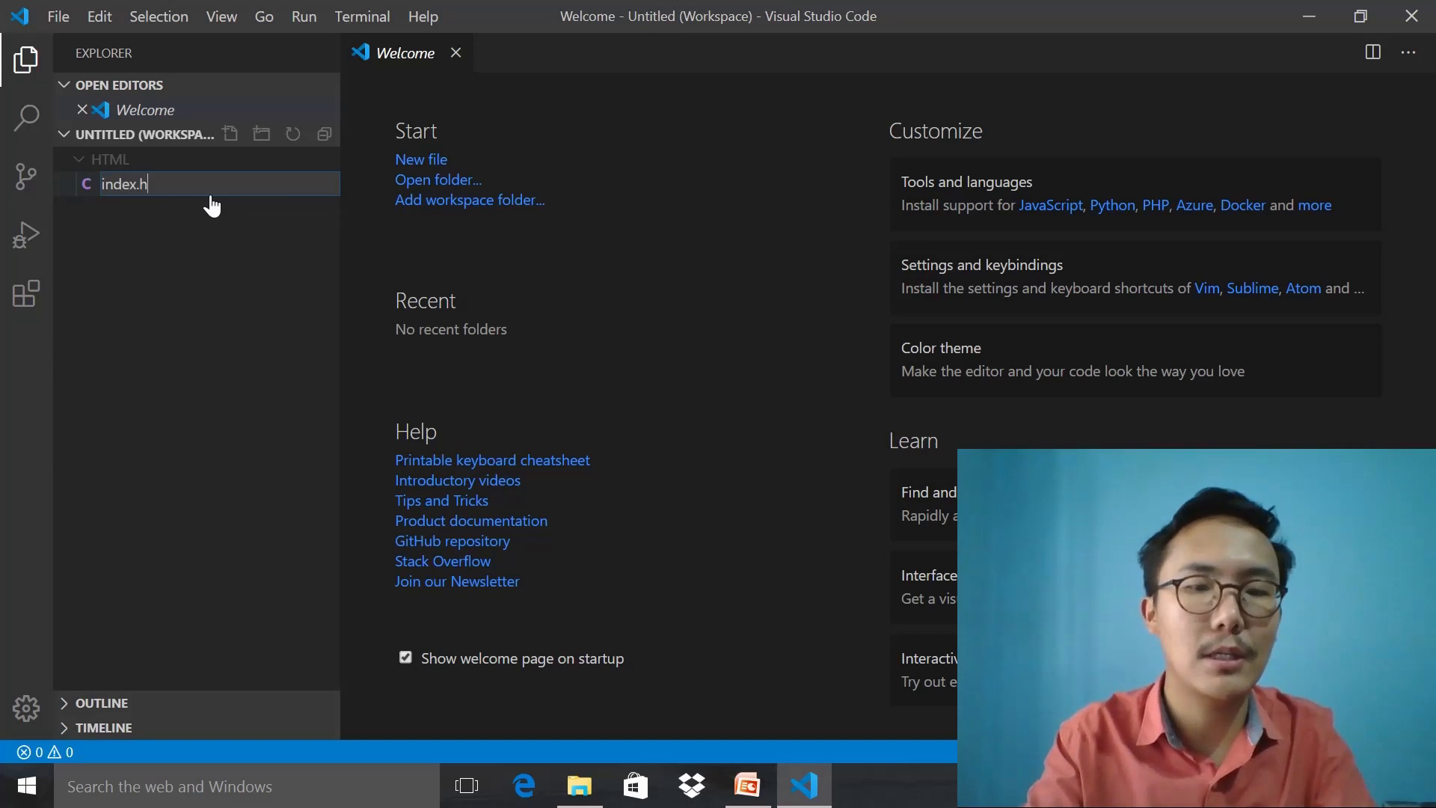
{"action": "type", "text": "tml"}
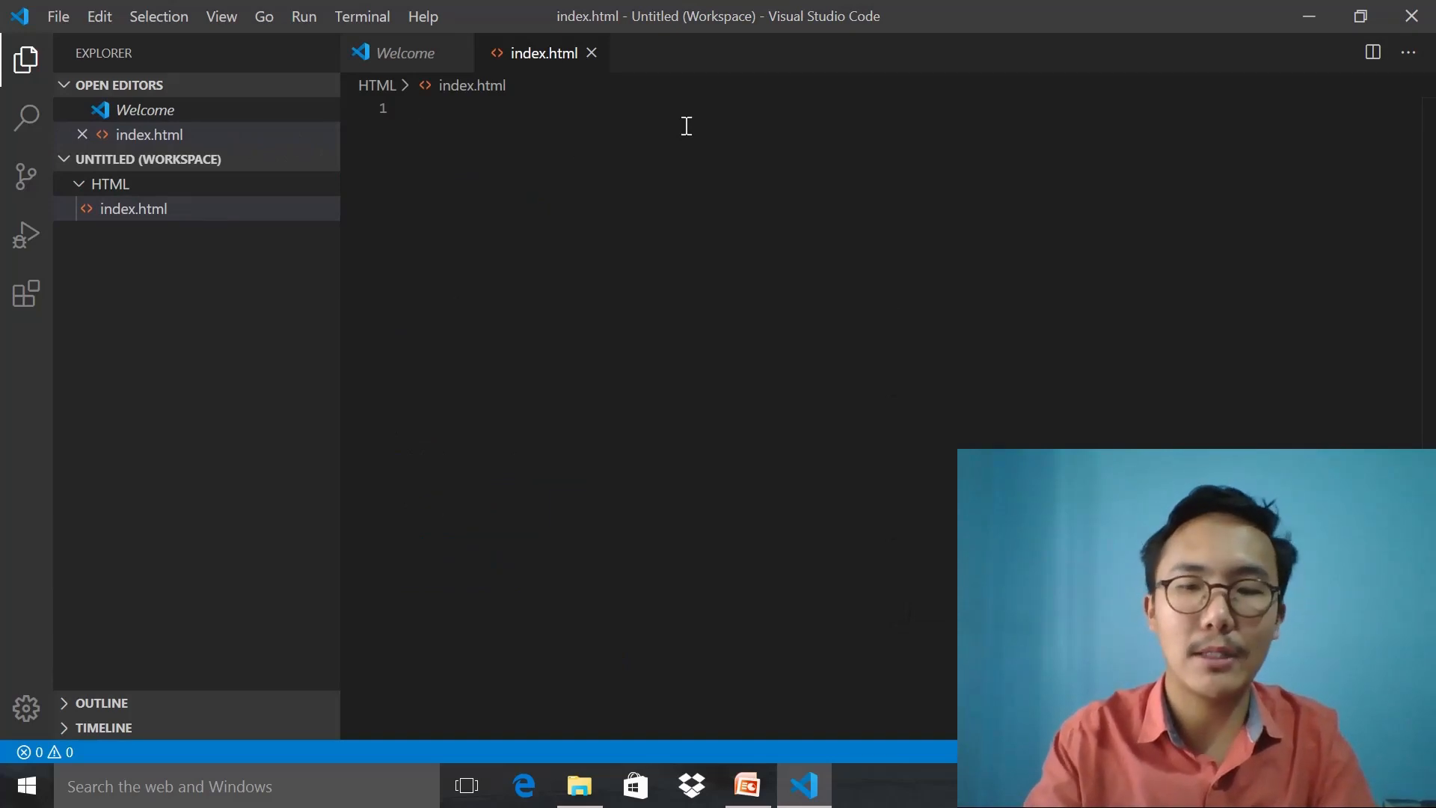
Step: Write the <!doctype html> declaration at the top of index.html
{"action": "type", "text": "<"}
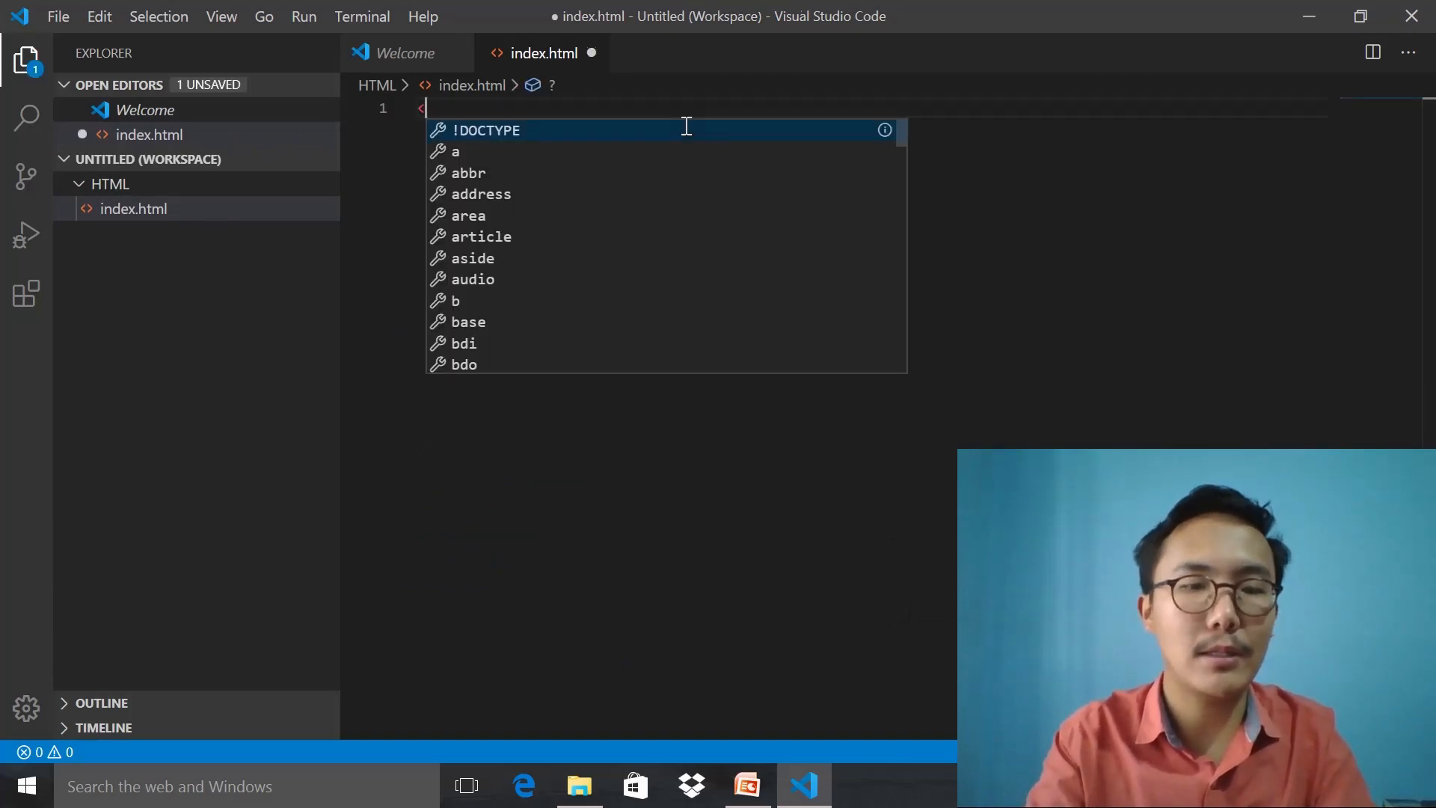
{"action": "type", "text": "!"}
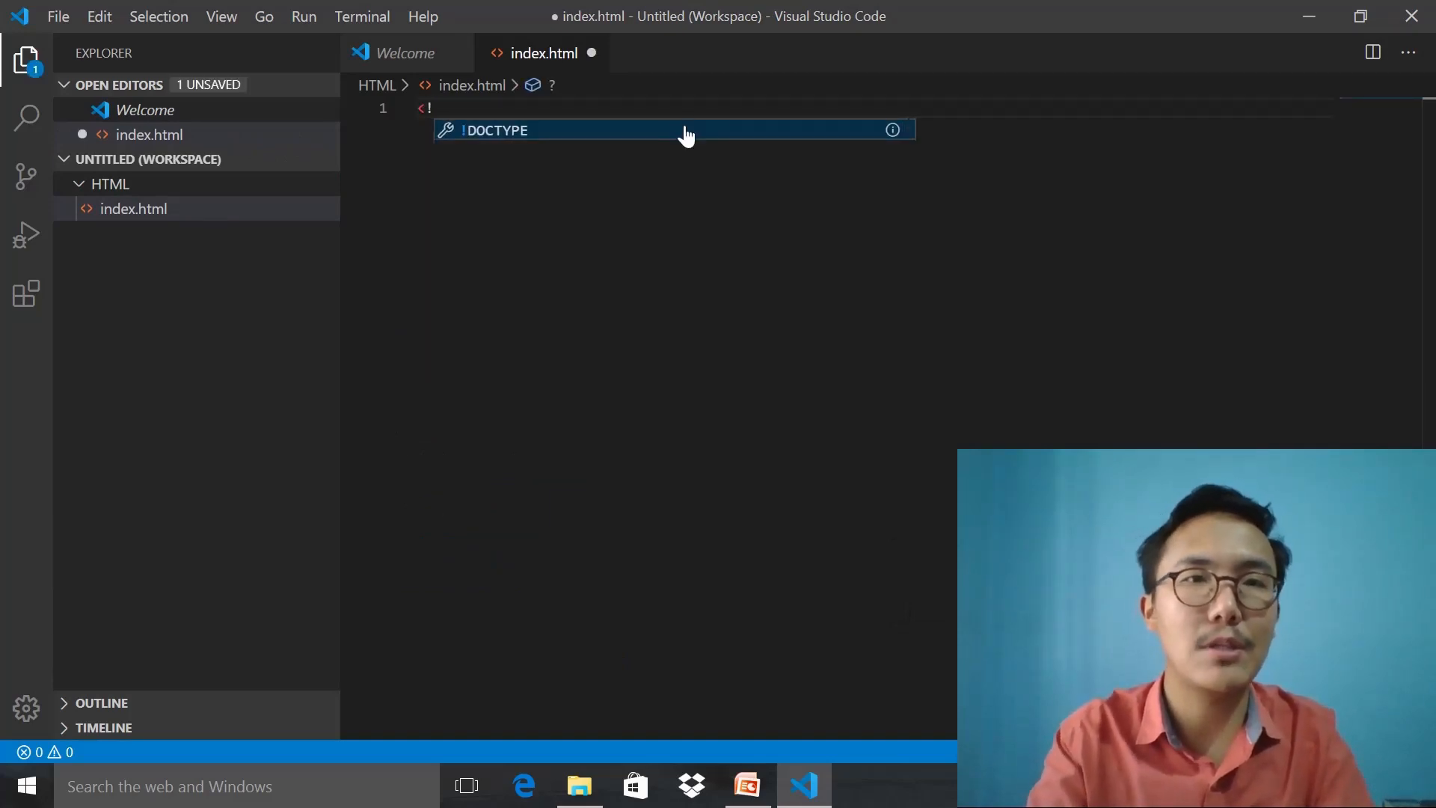
{"action": "type", "text": "doctpe"}
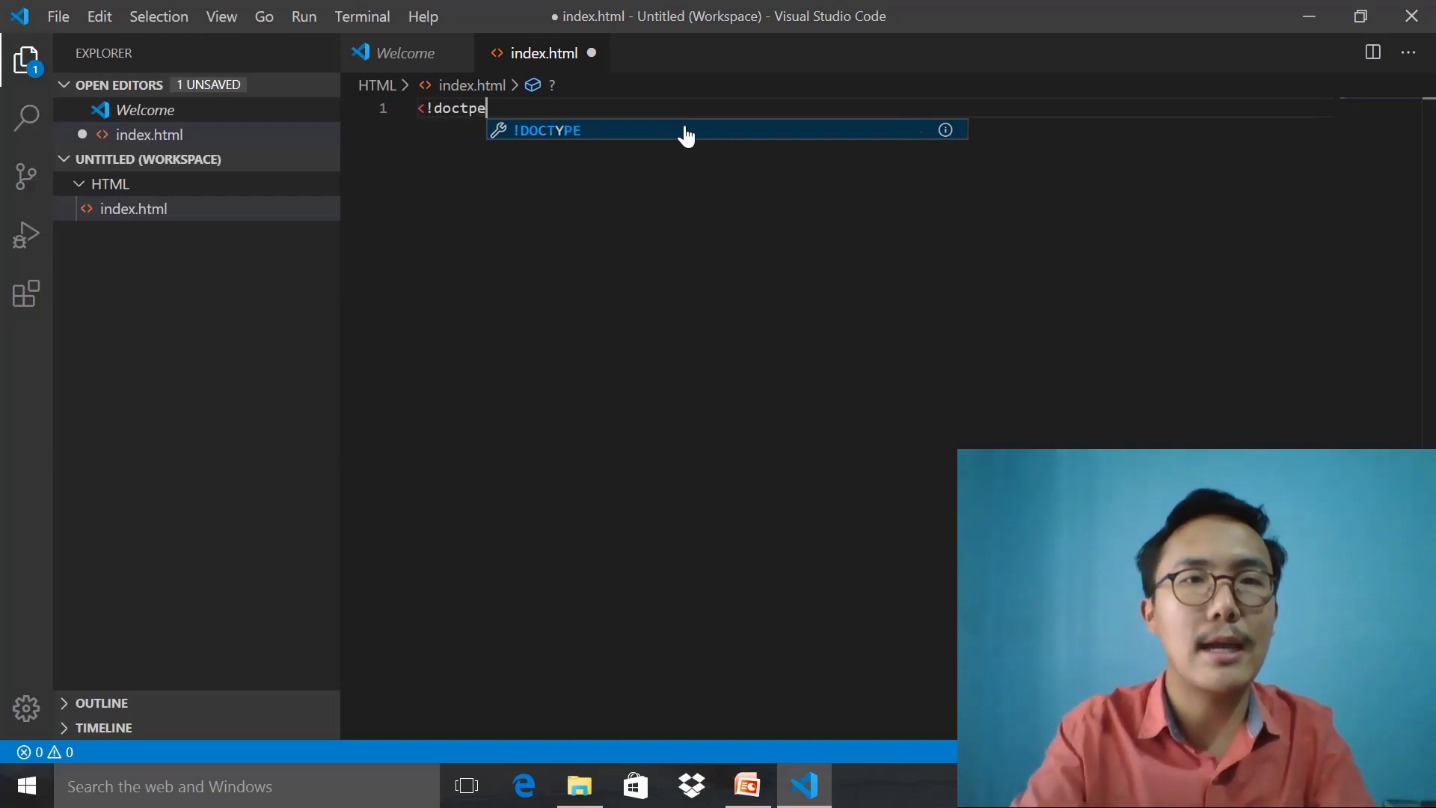
{"action": "type", "text": "p"}
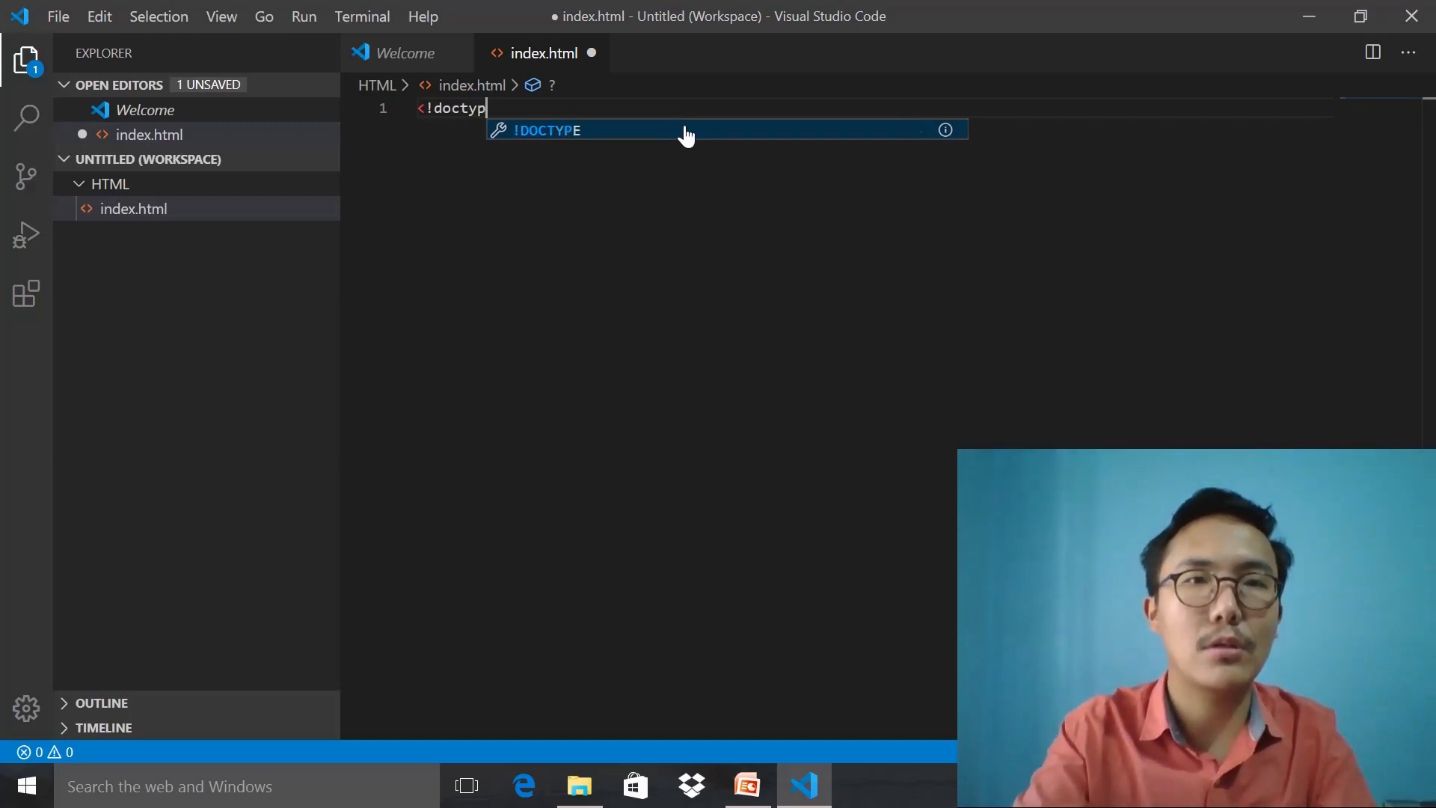
{"action": "key", "text": "Tab"}
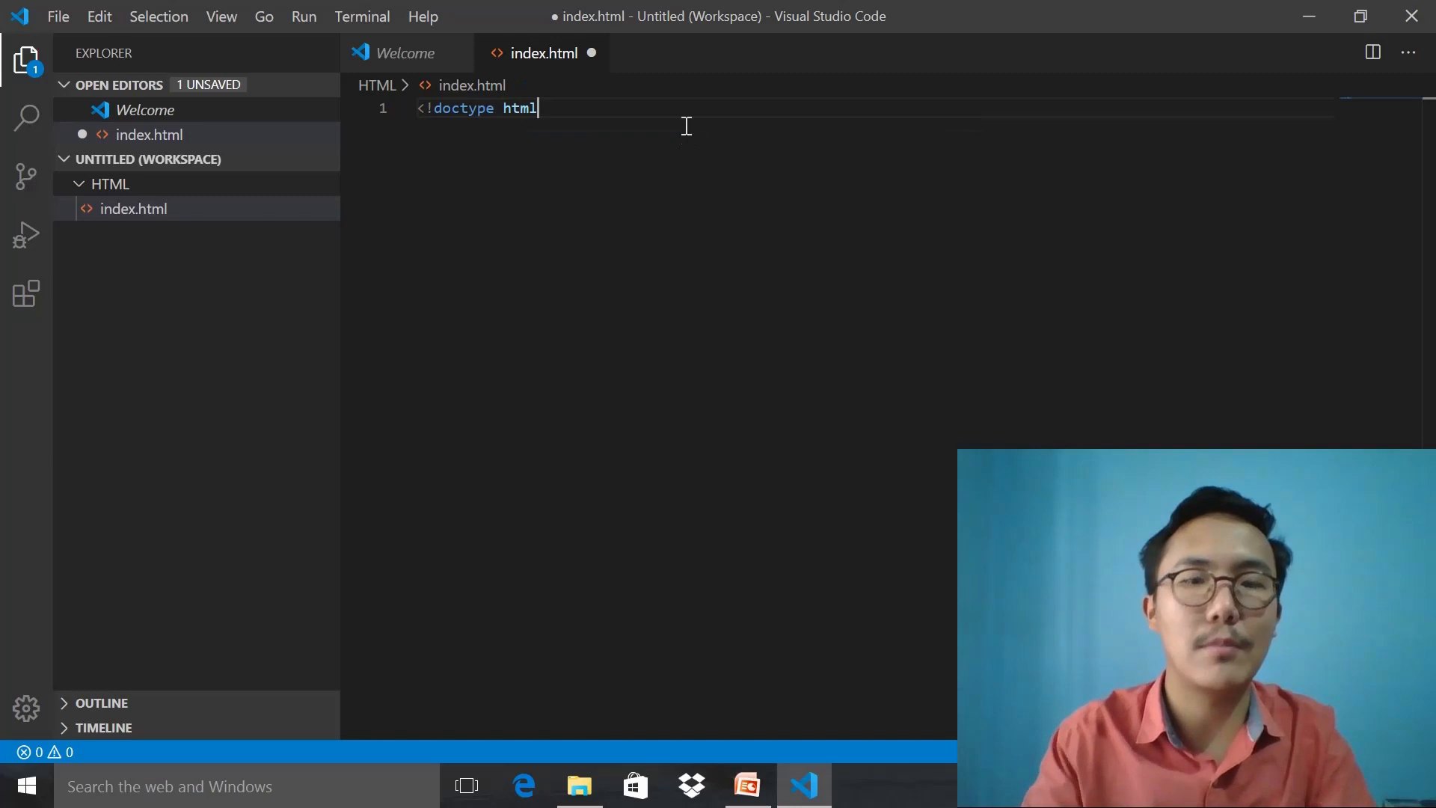
{"action": "type", "text": "></head>"}
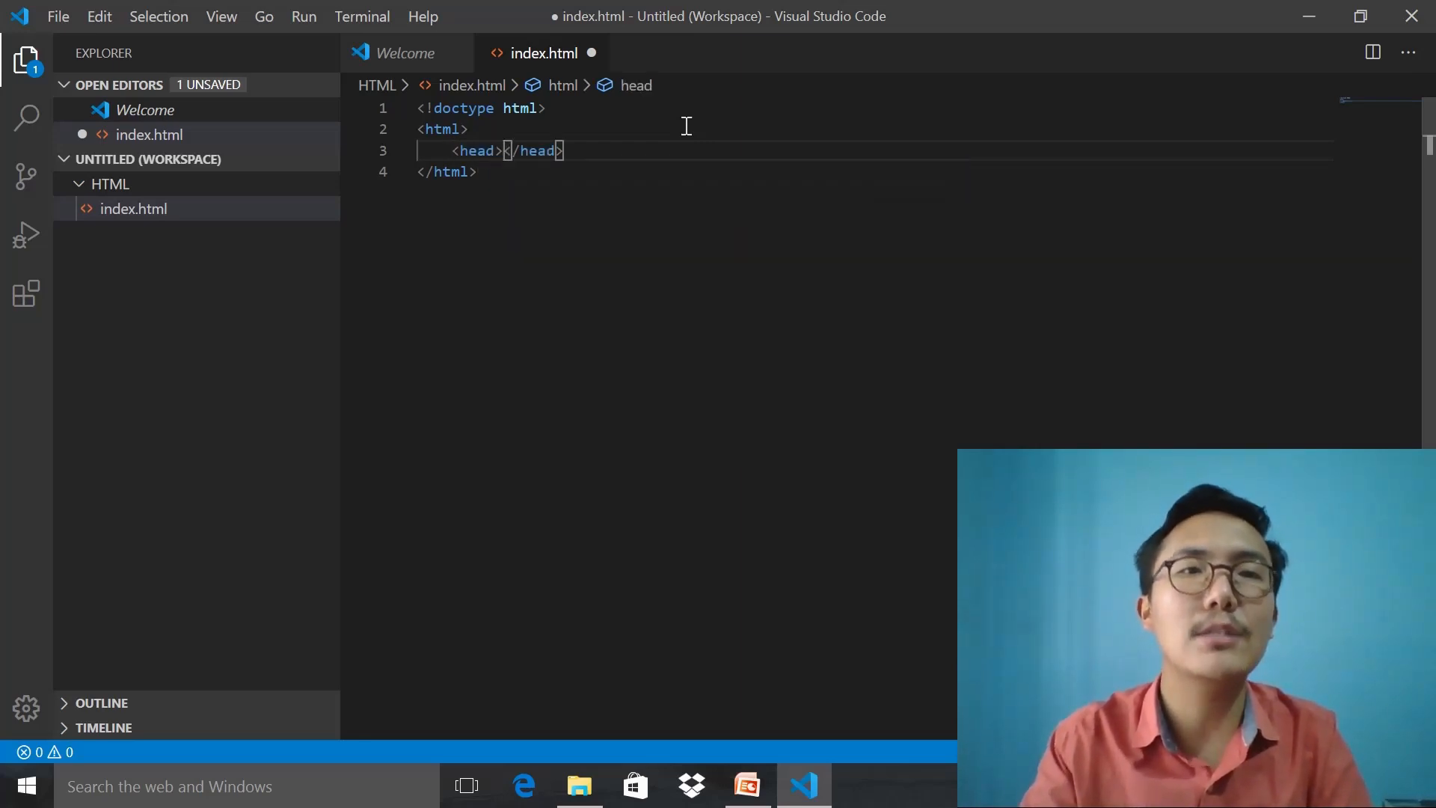
Step: Insert a title element inside the head reading 'home page' via the Emmet tit abbreviation
{"action": "key", "text": "Enter"}
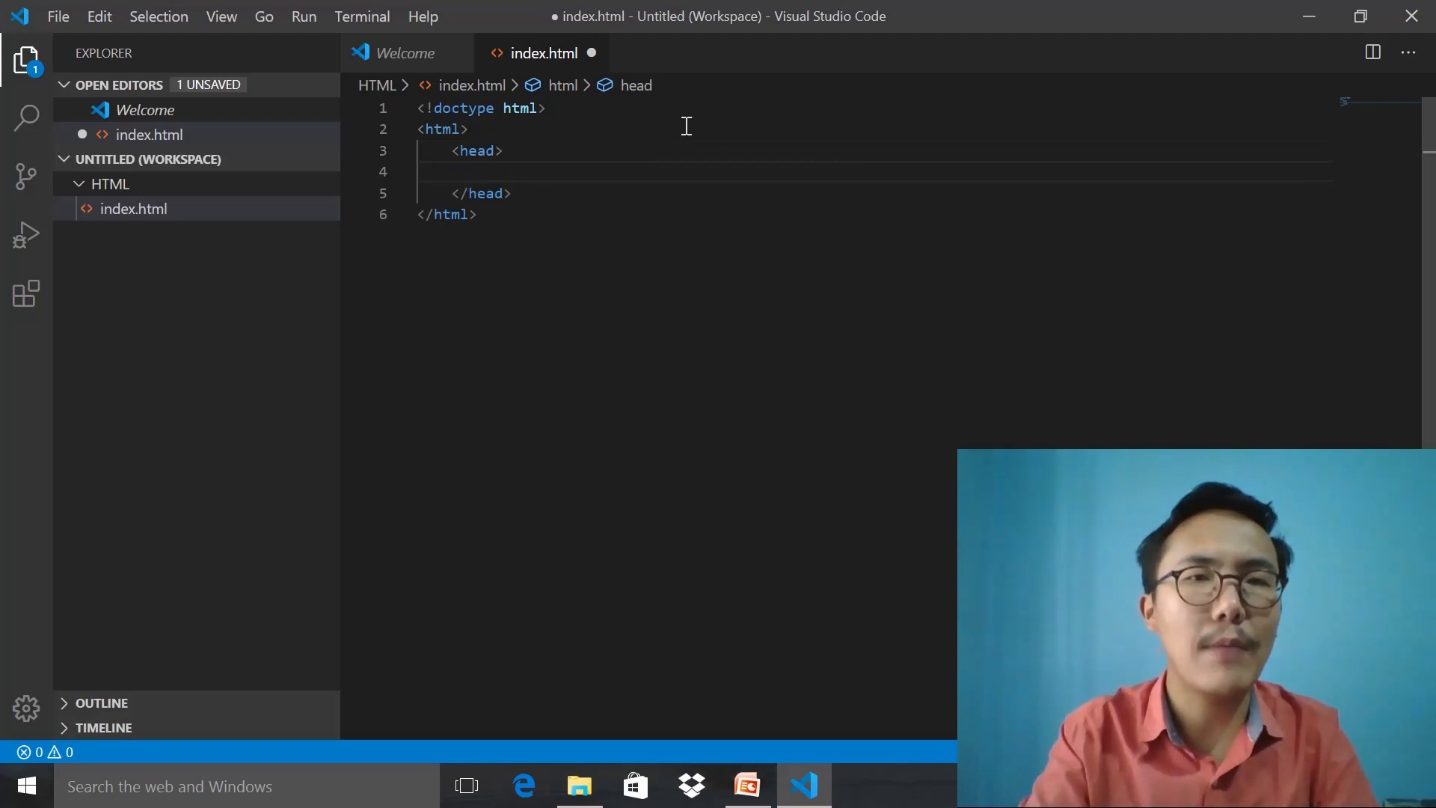
{"action": "type", "text": "tit"}
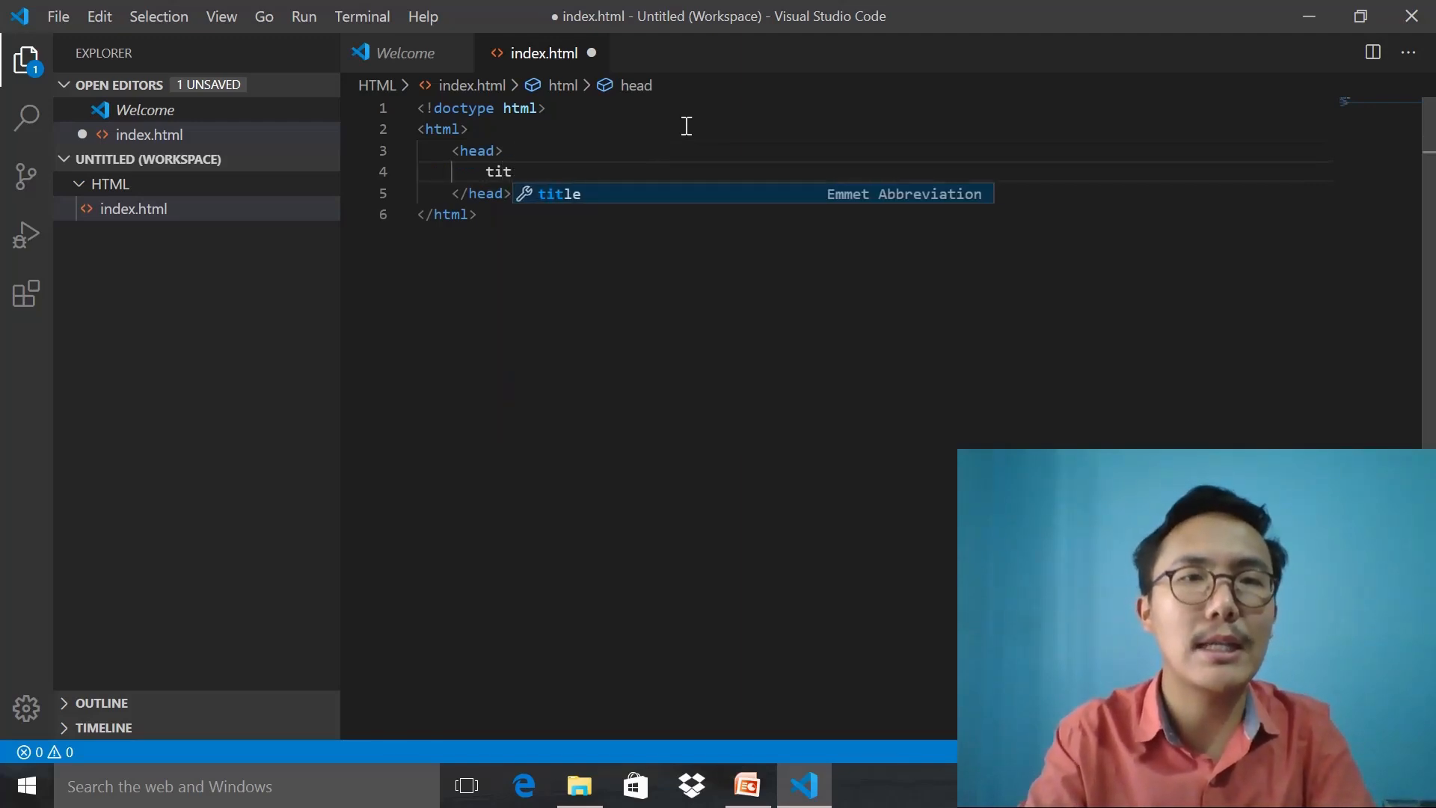
{"action": "key", "text": "Tab"}
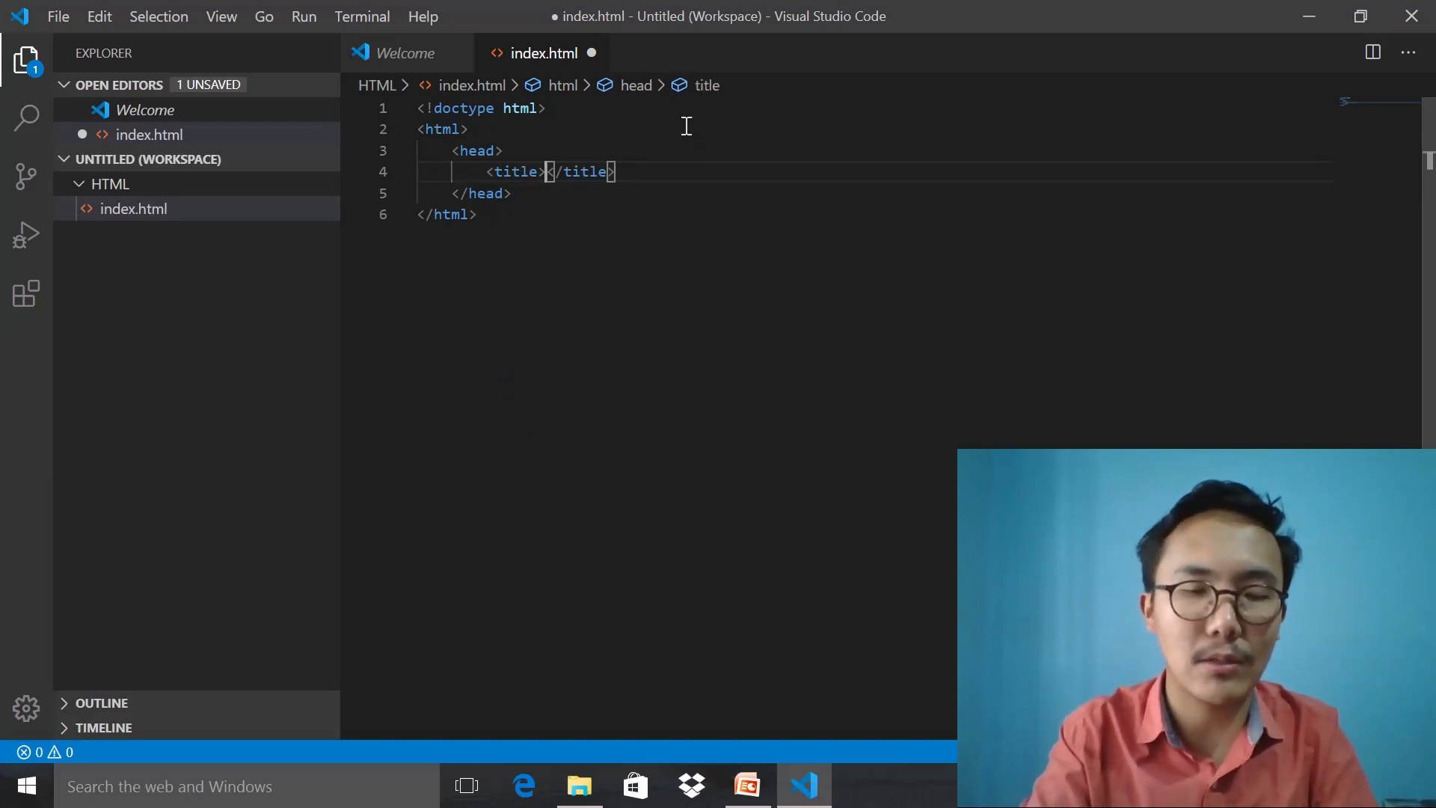
{"action": "type", "text": "fi"}
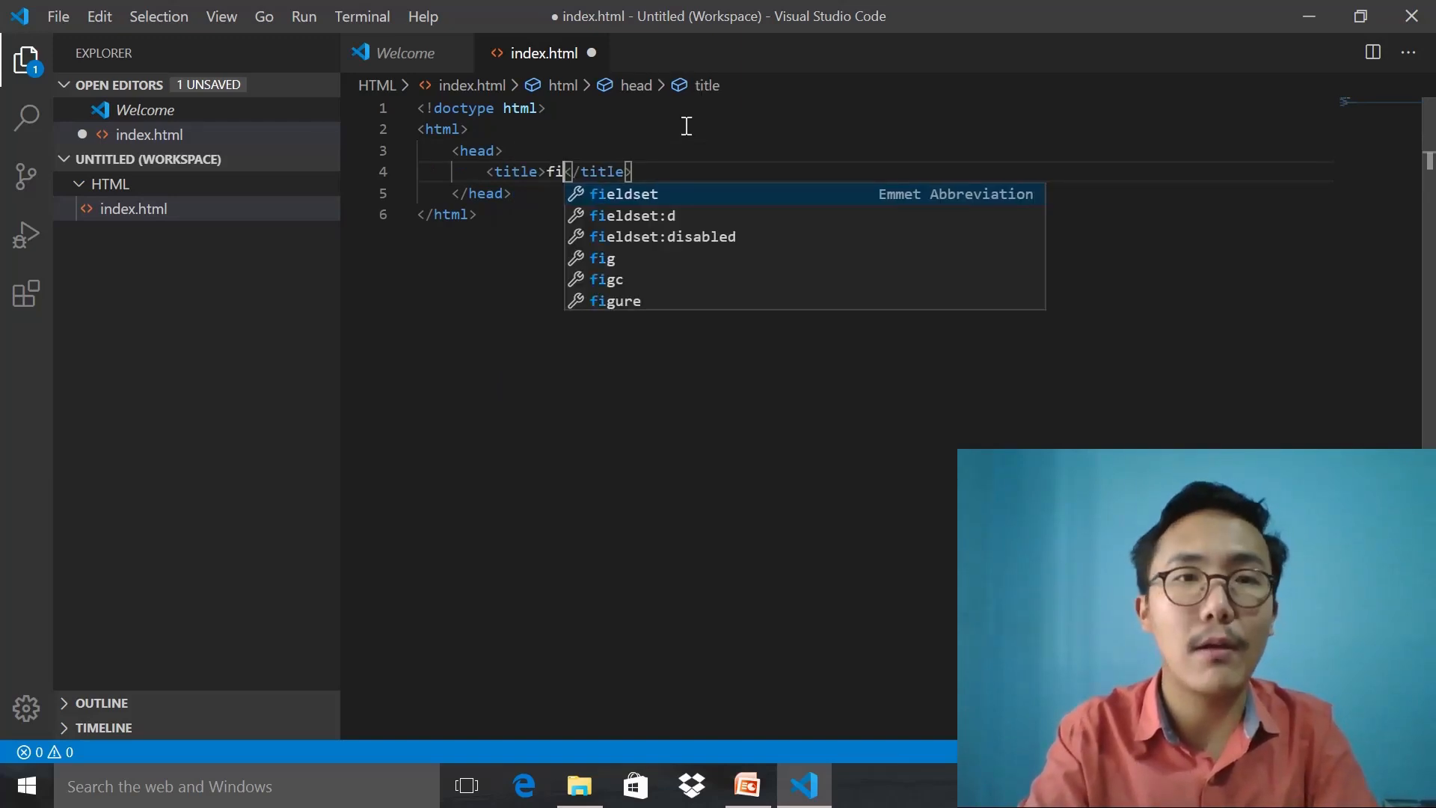
{"action": "type", "text": "home"}
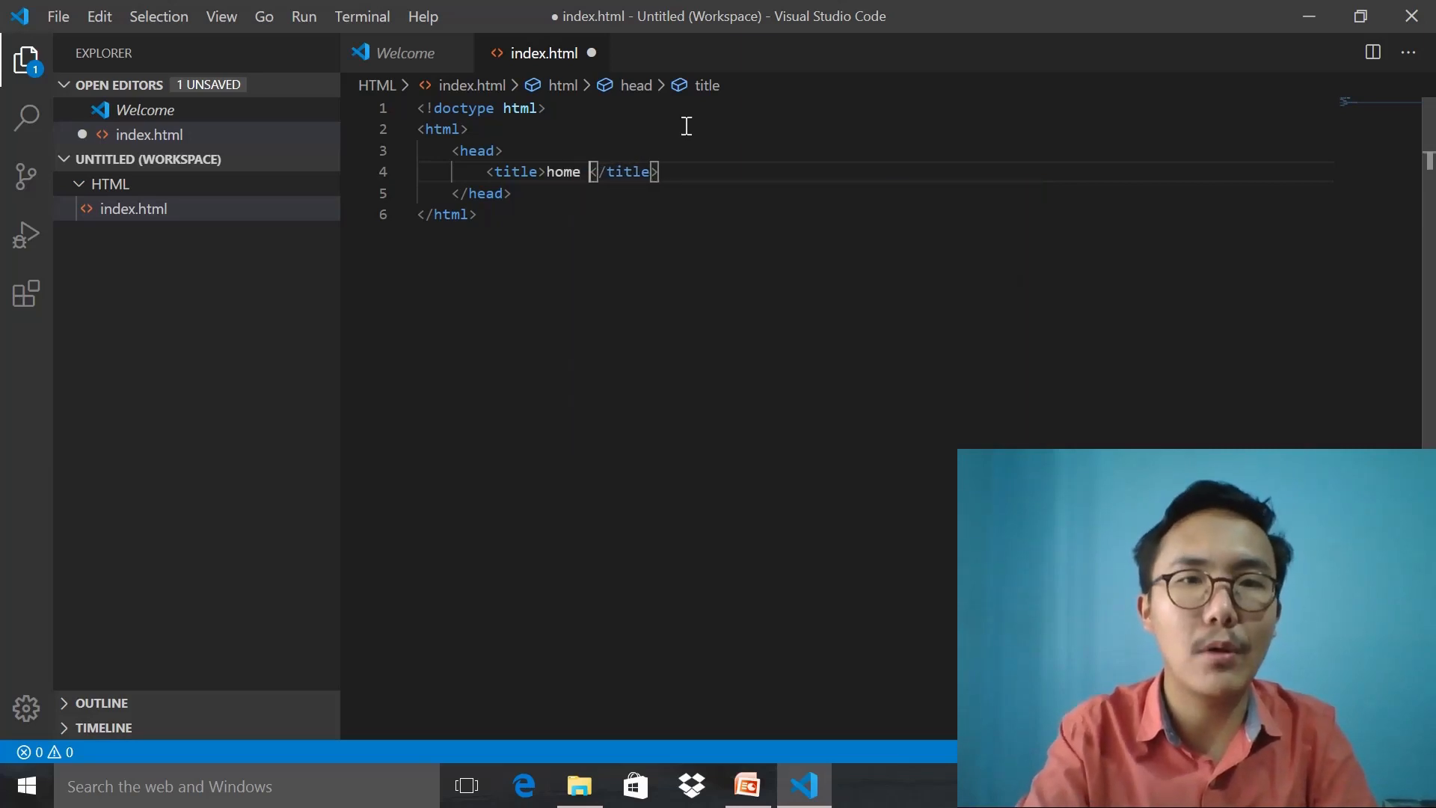
{"action": "type", "text": "page"}
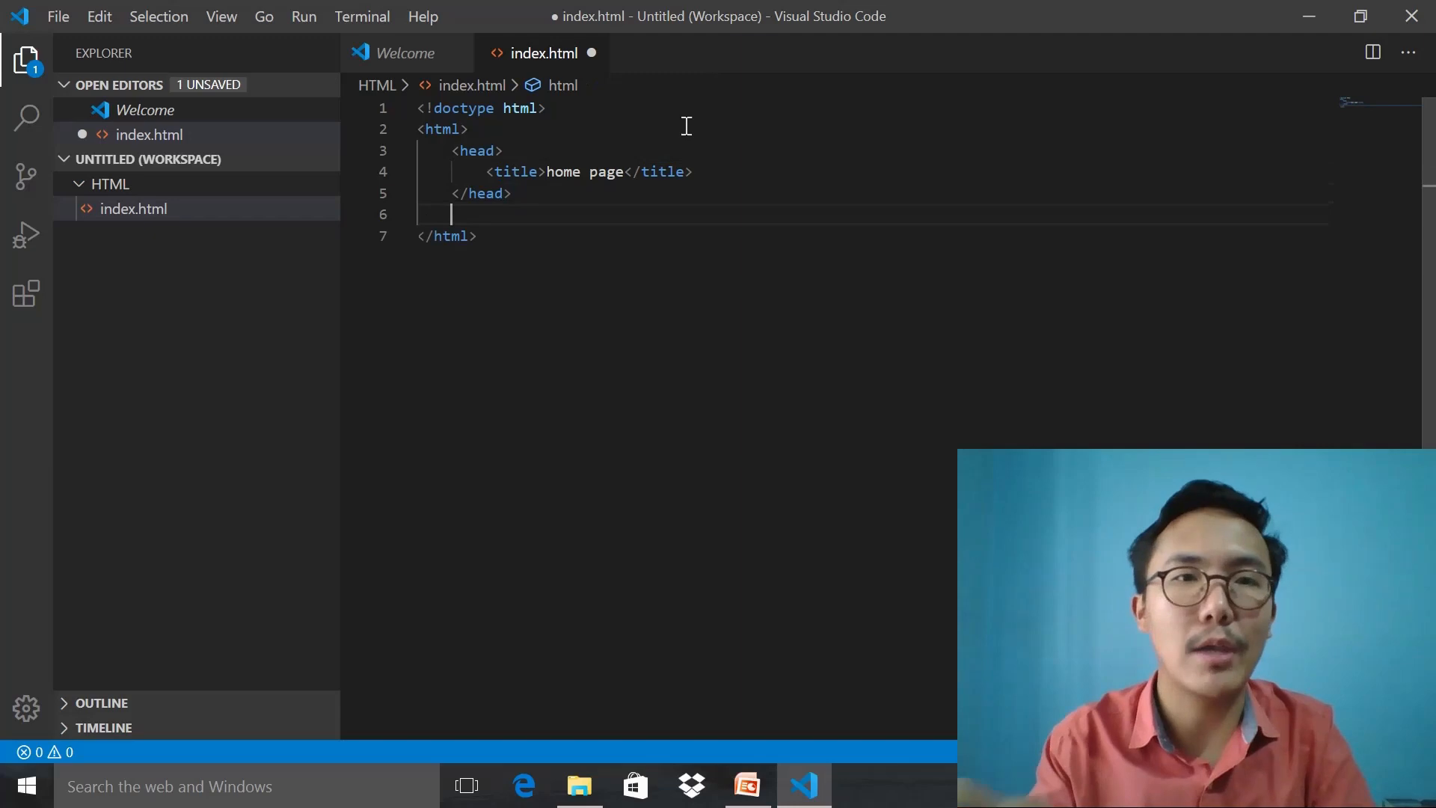
Step: Add a body element containing an h1 heading reading 'Hello world'
{"action": "key", "text": "Enter"}
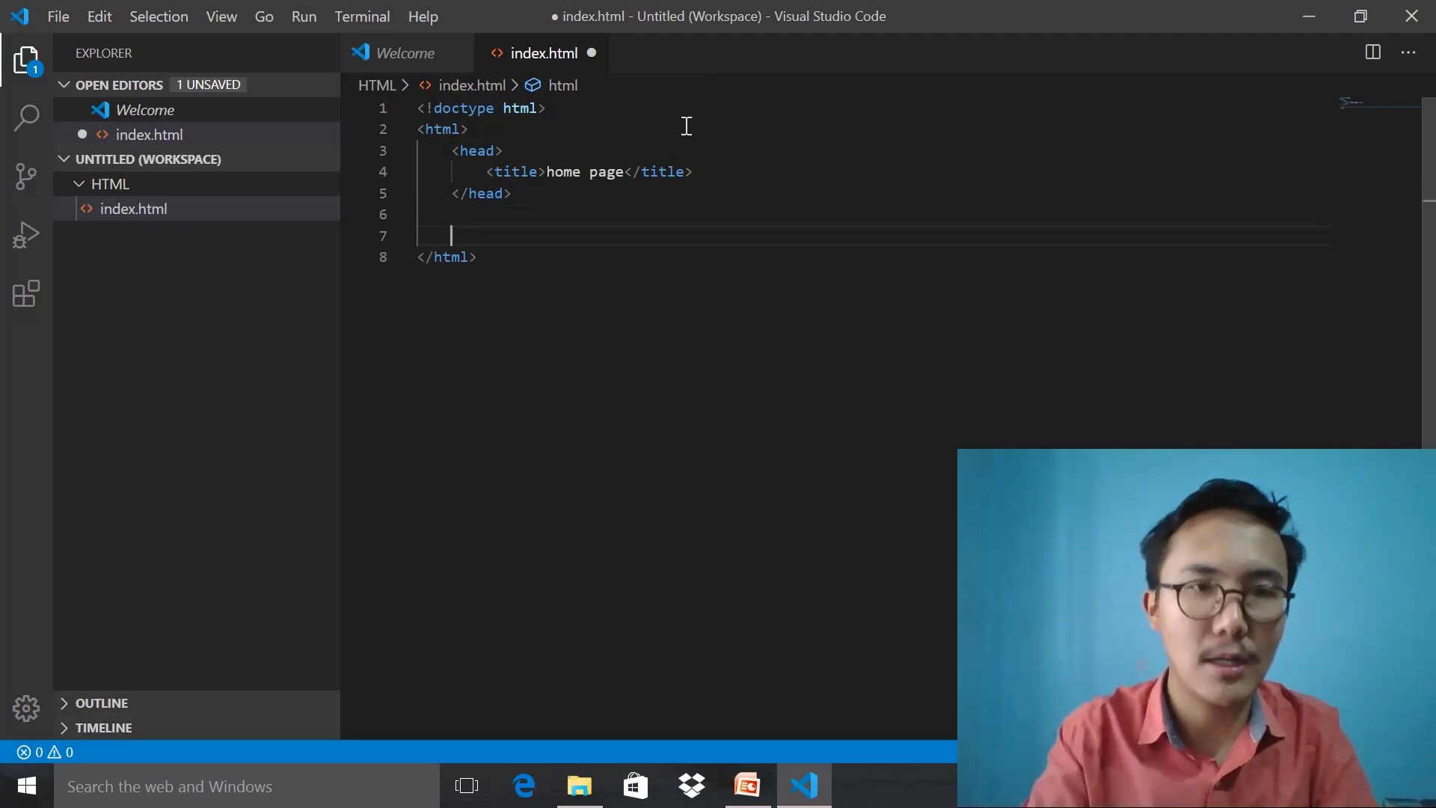
{"action": "type", "text": "bod"}
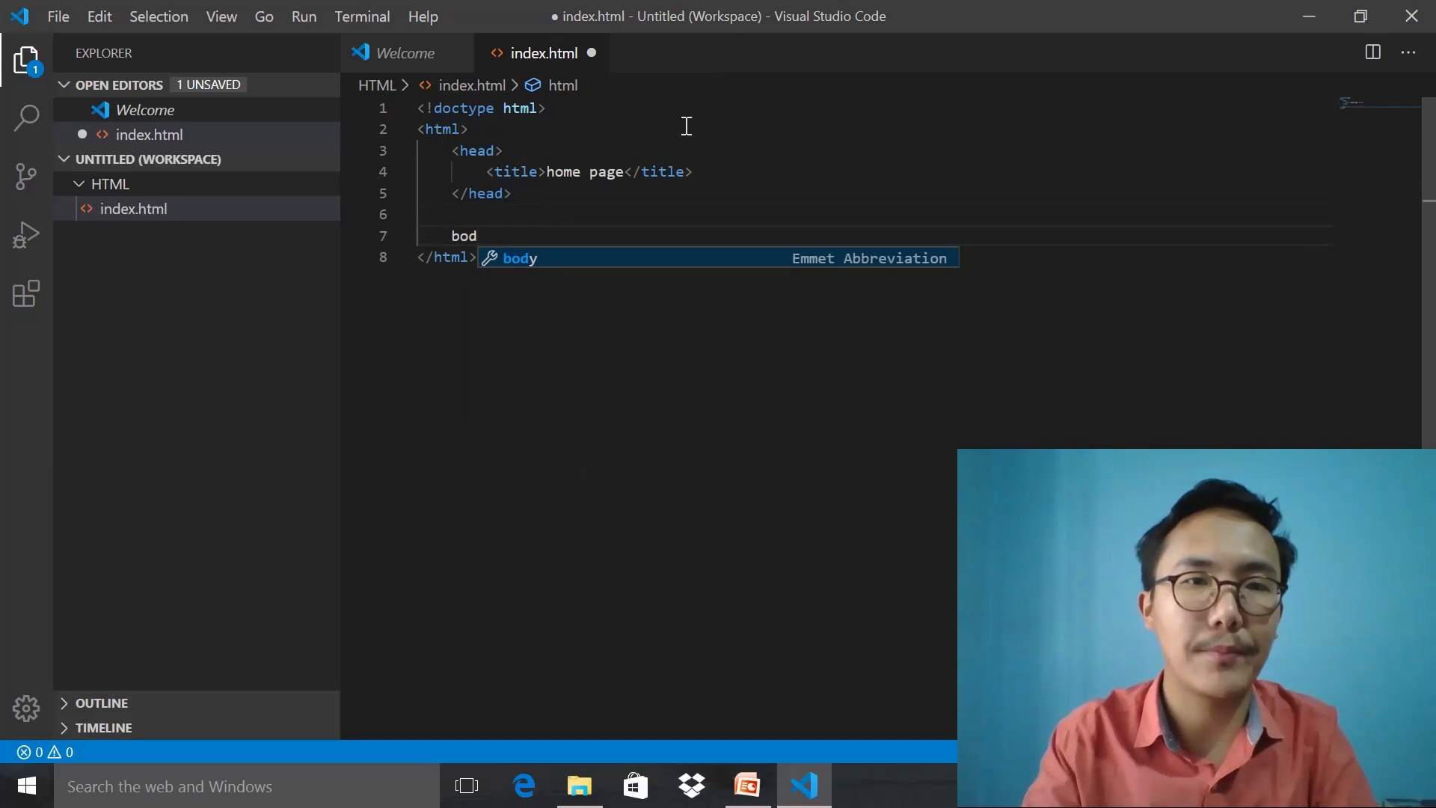
{"action": "key", "text": "Tab"}
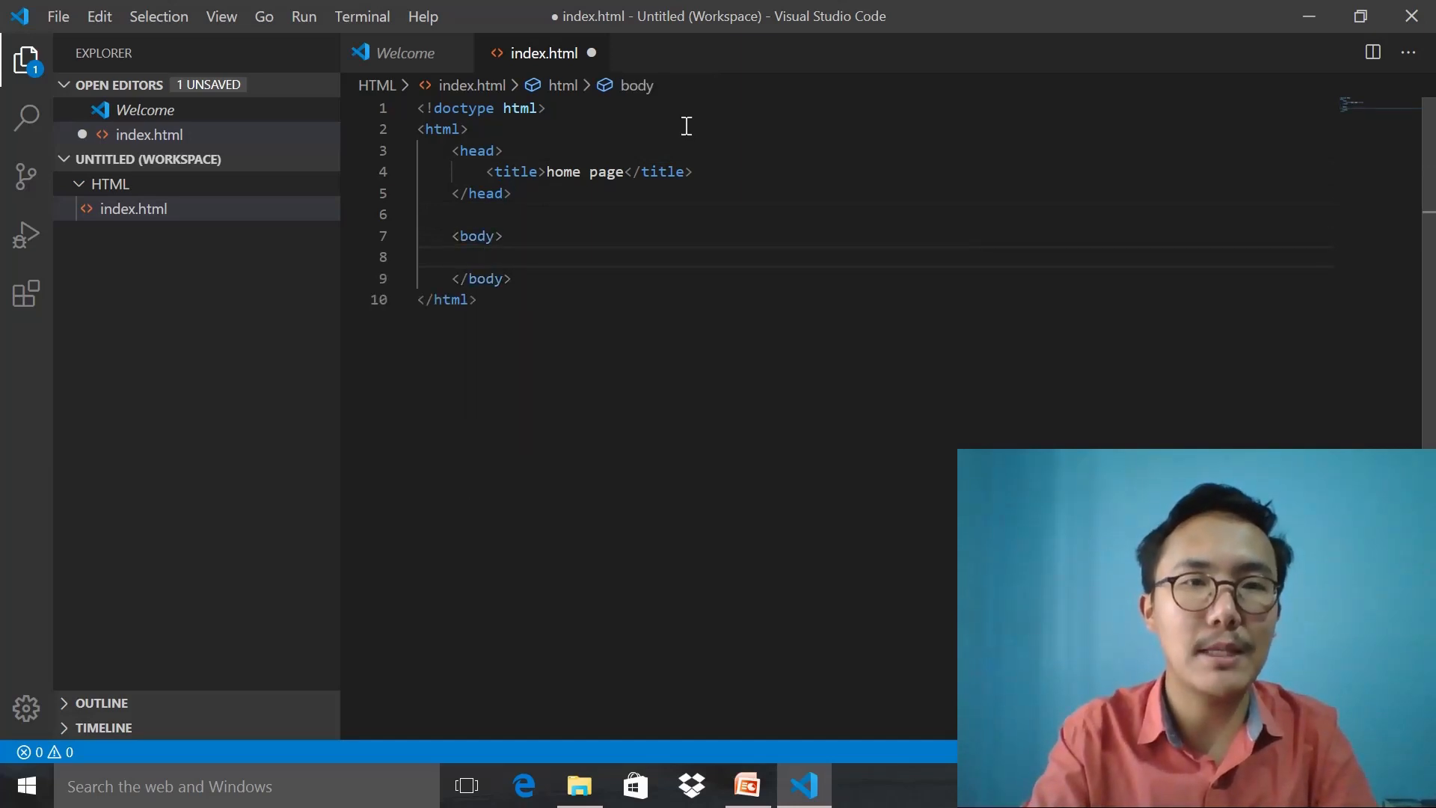
{"action": "type", "text": "h1"}
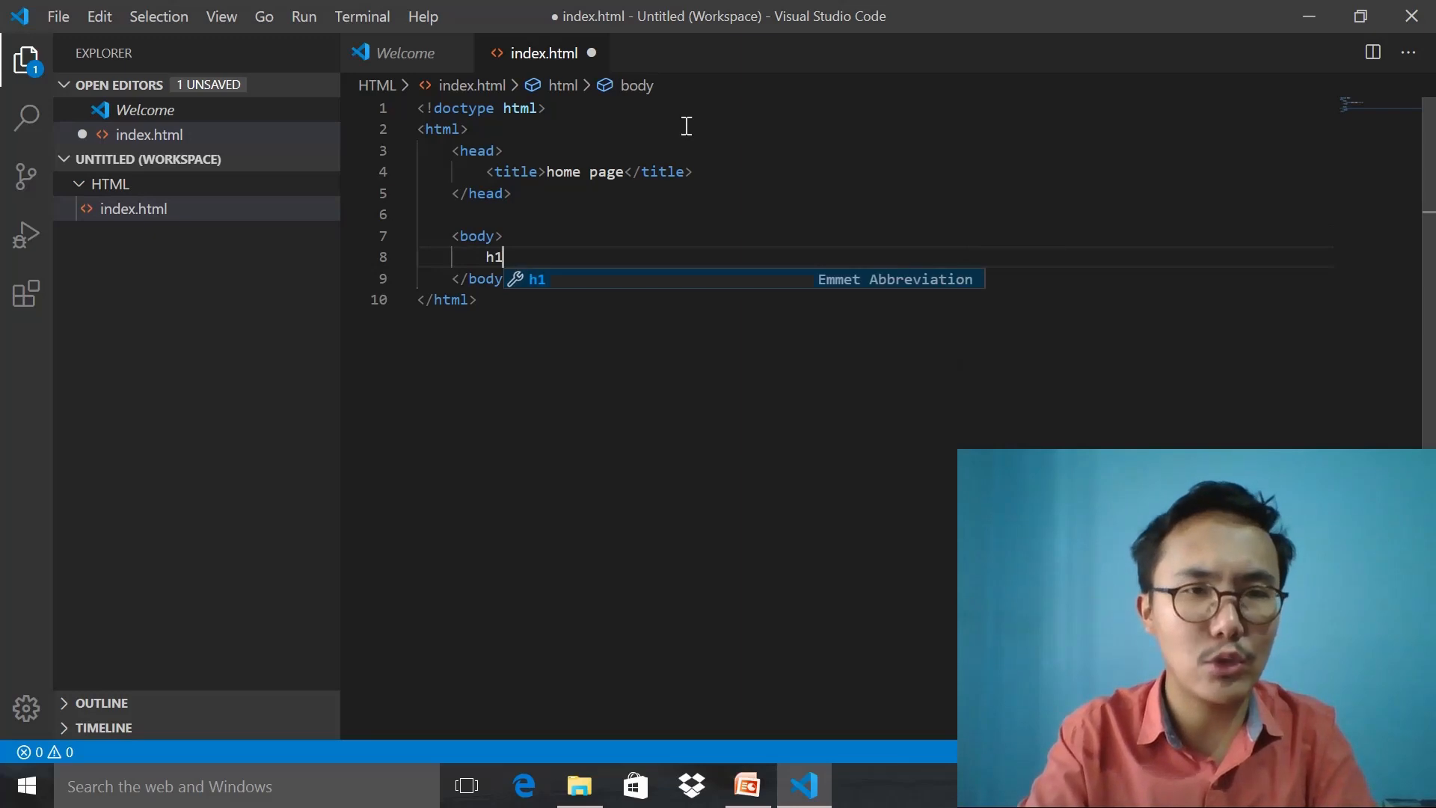
{"action": "key", "text": "Tab"}
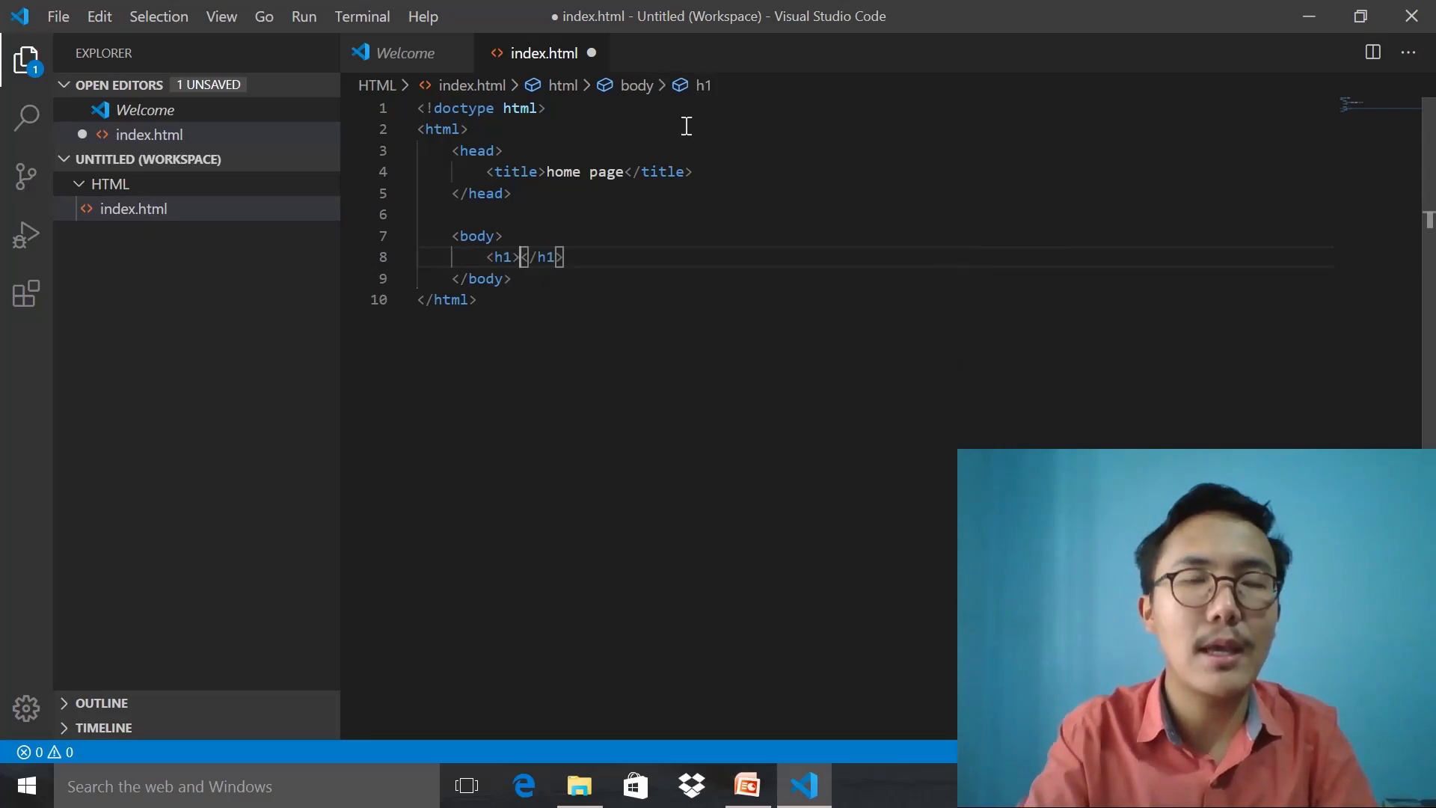
{"action": "type", "text": "Hel"}
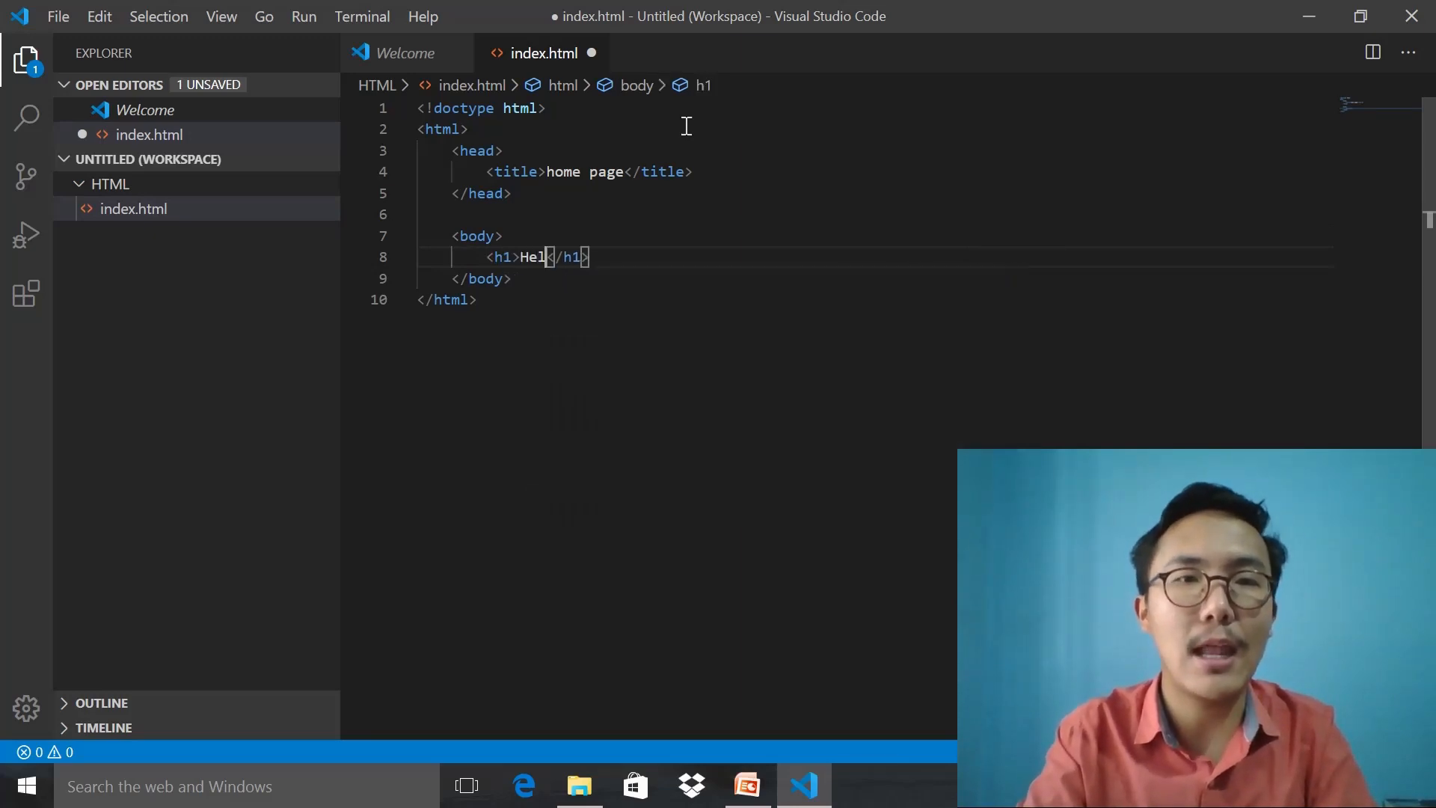
{"action": "type", "text": "lo world"}
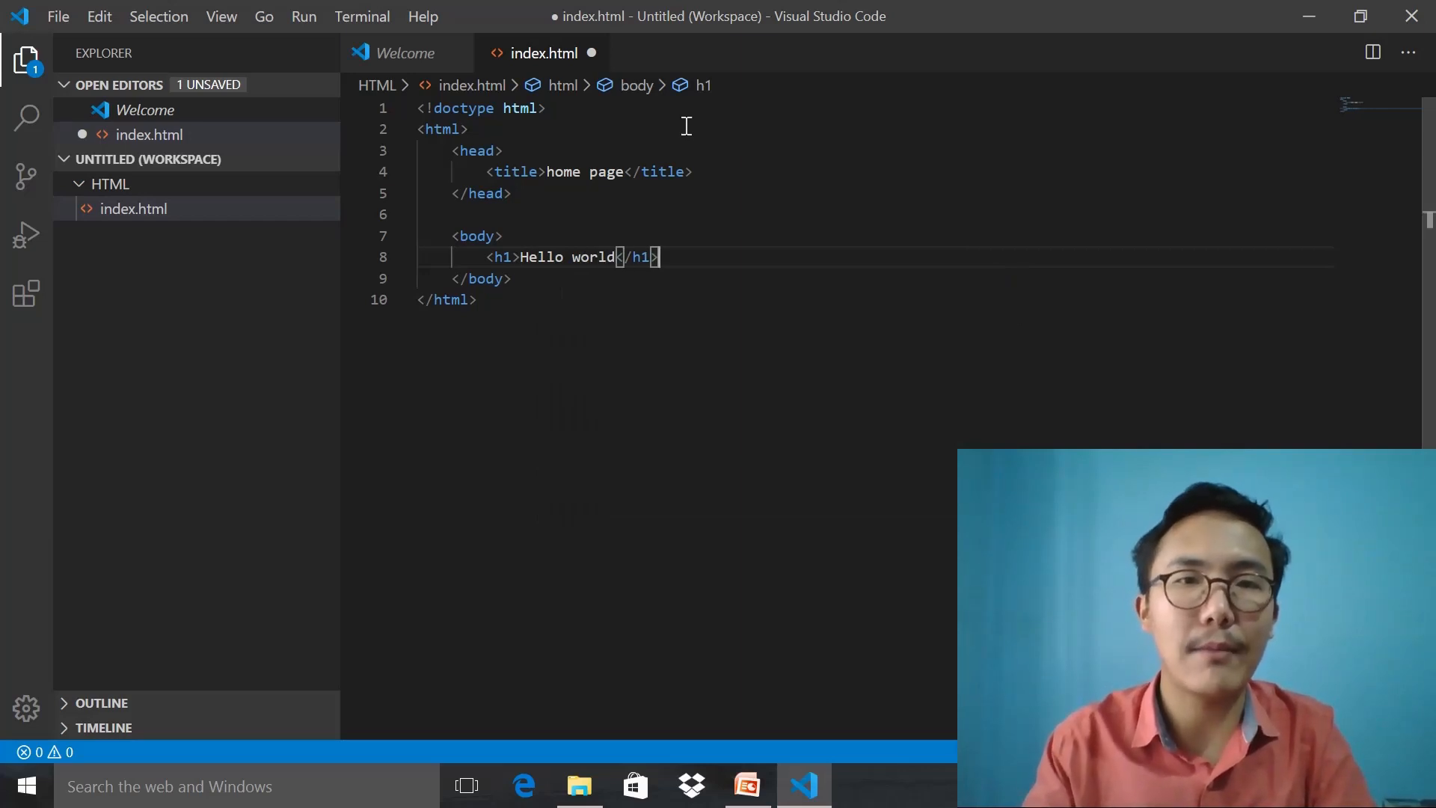
Step: Add an h2 heading below it and begin the sentence 'my name is'
{"action": "type", "text": "h2"}
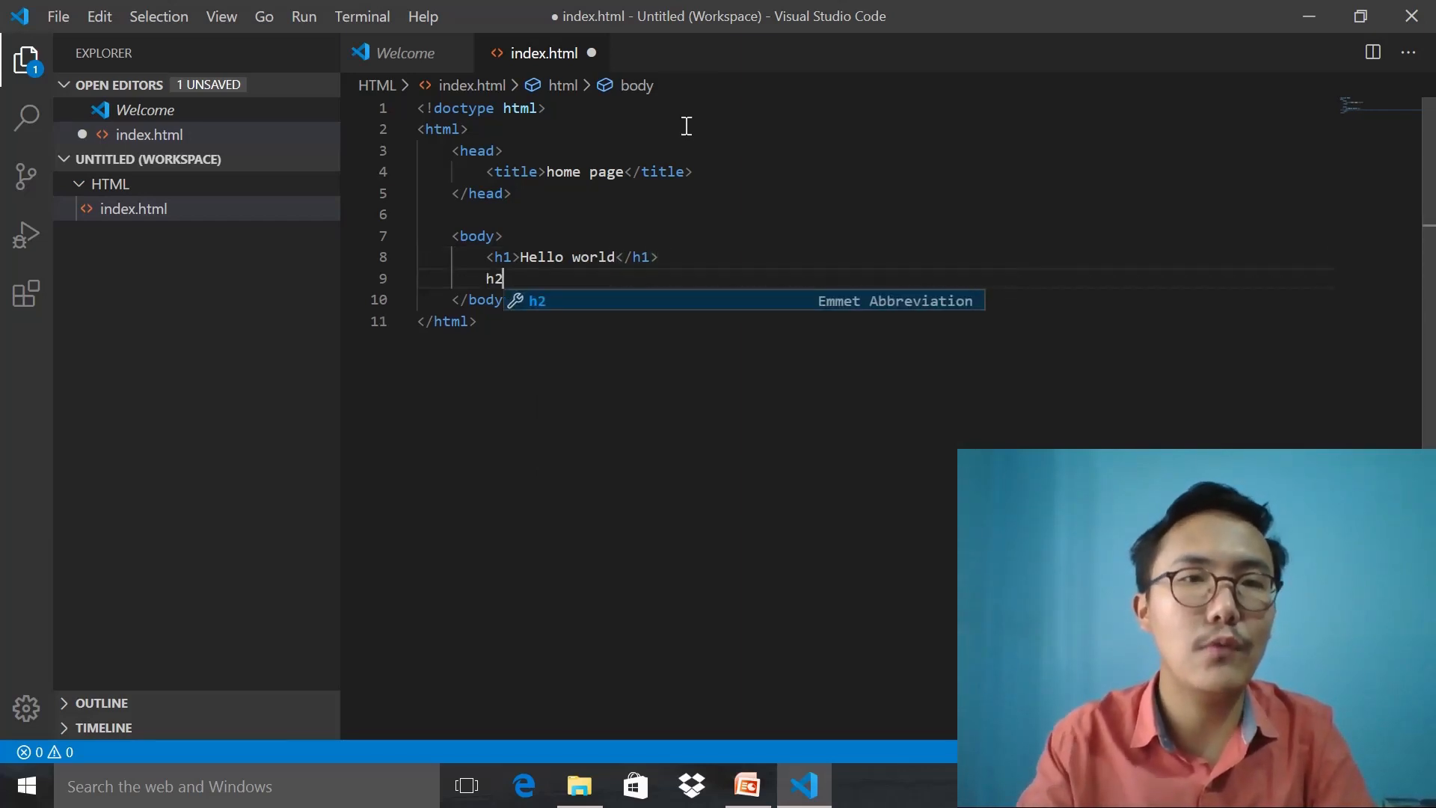
{"action": "key", "text": "Tab"}
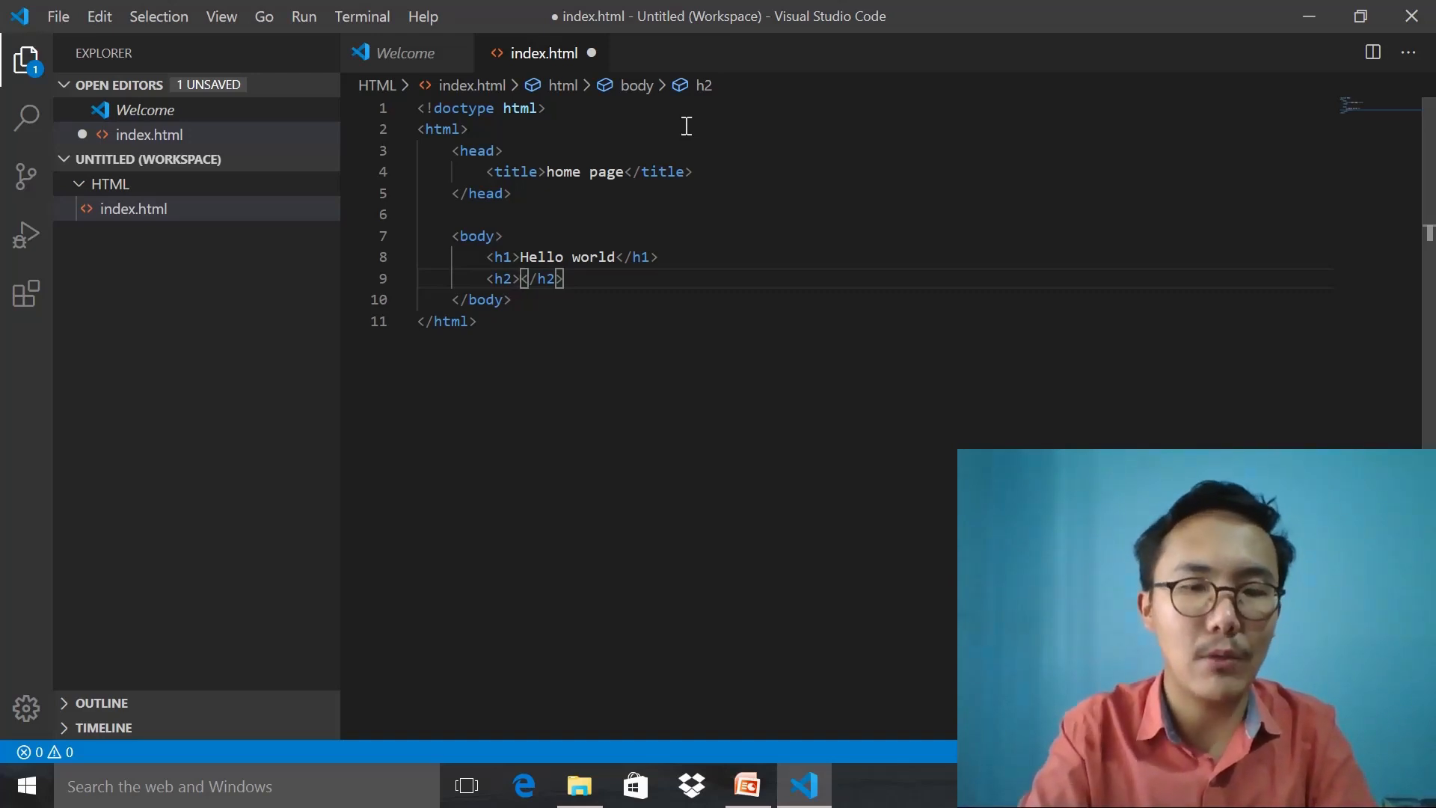
{"action": "type", "text": "my"}
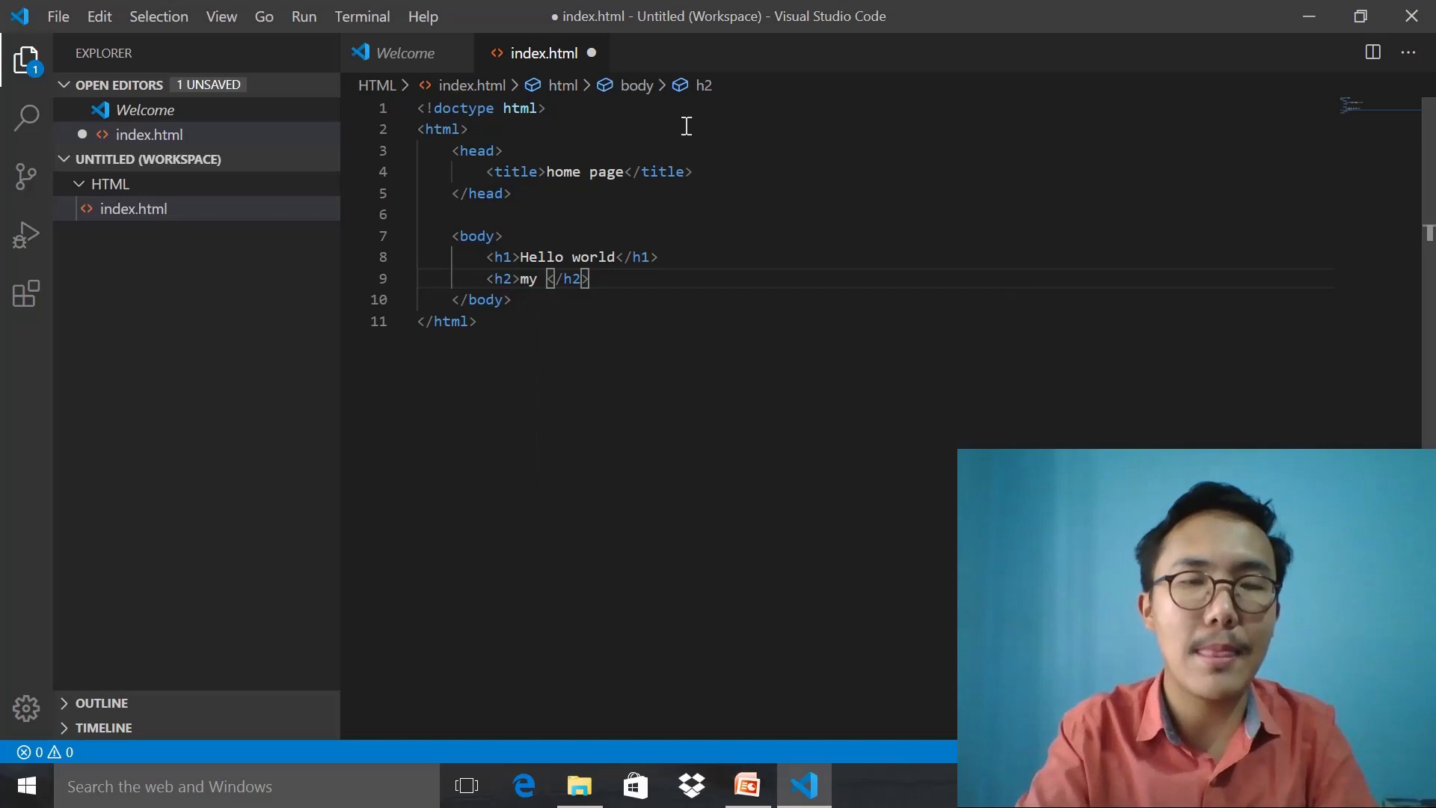
{"action": "type", "text": "name is"}
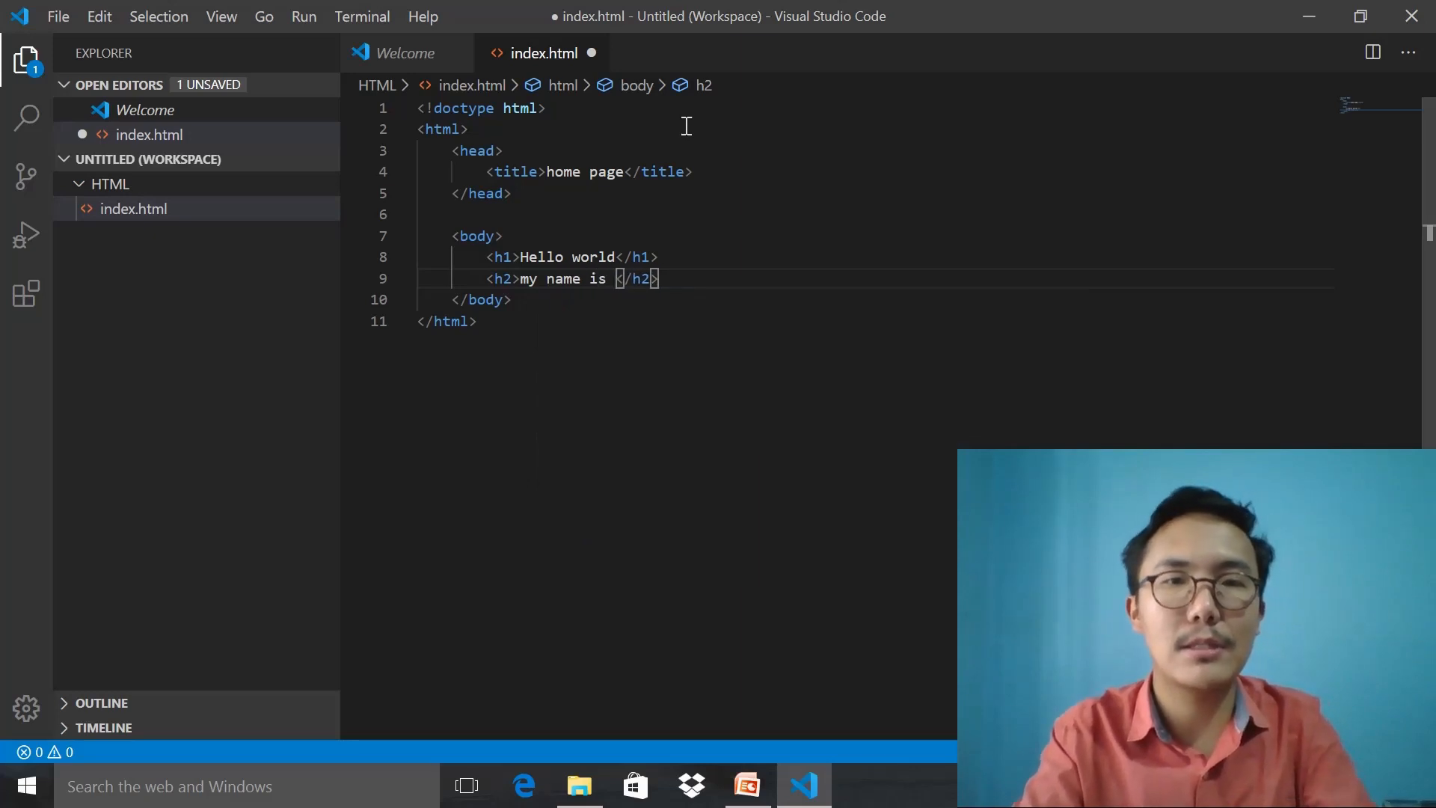
Step: Finish the h2 as 'my name is tenzin', add a p element reading 'paragraph', and save index.html
{"action": "type", "text": "tenzi"}
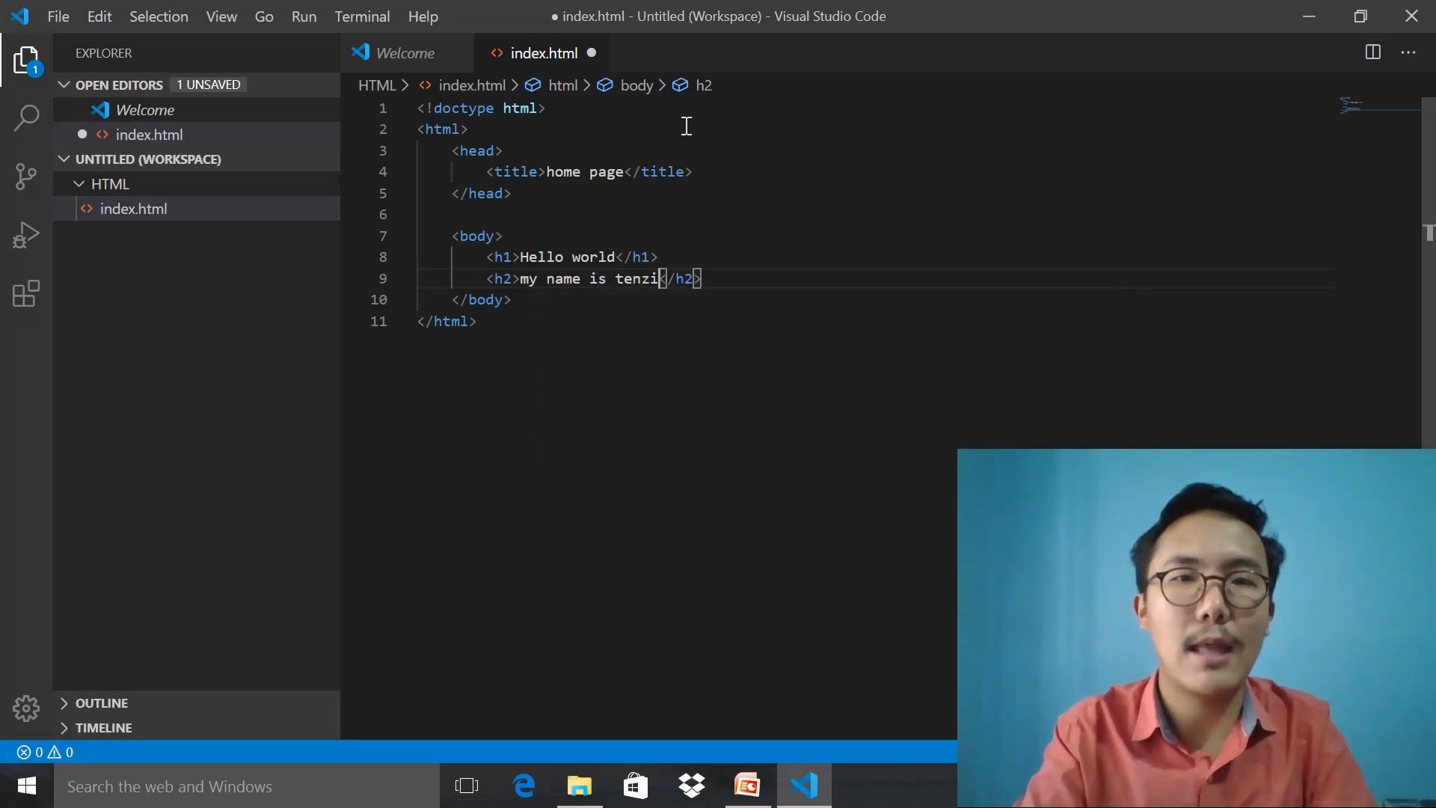
{"action": "type", "text": "n"}
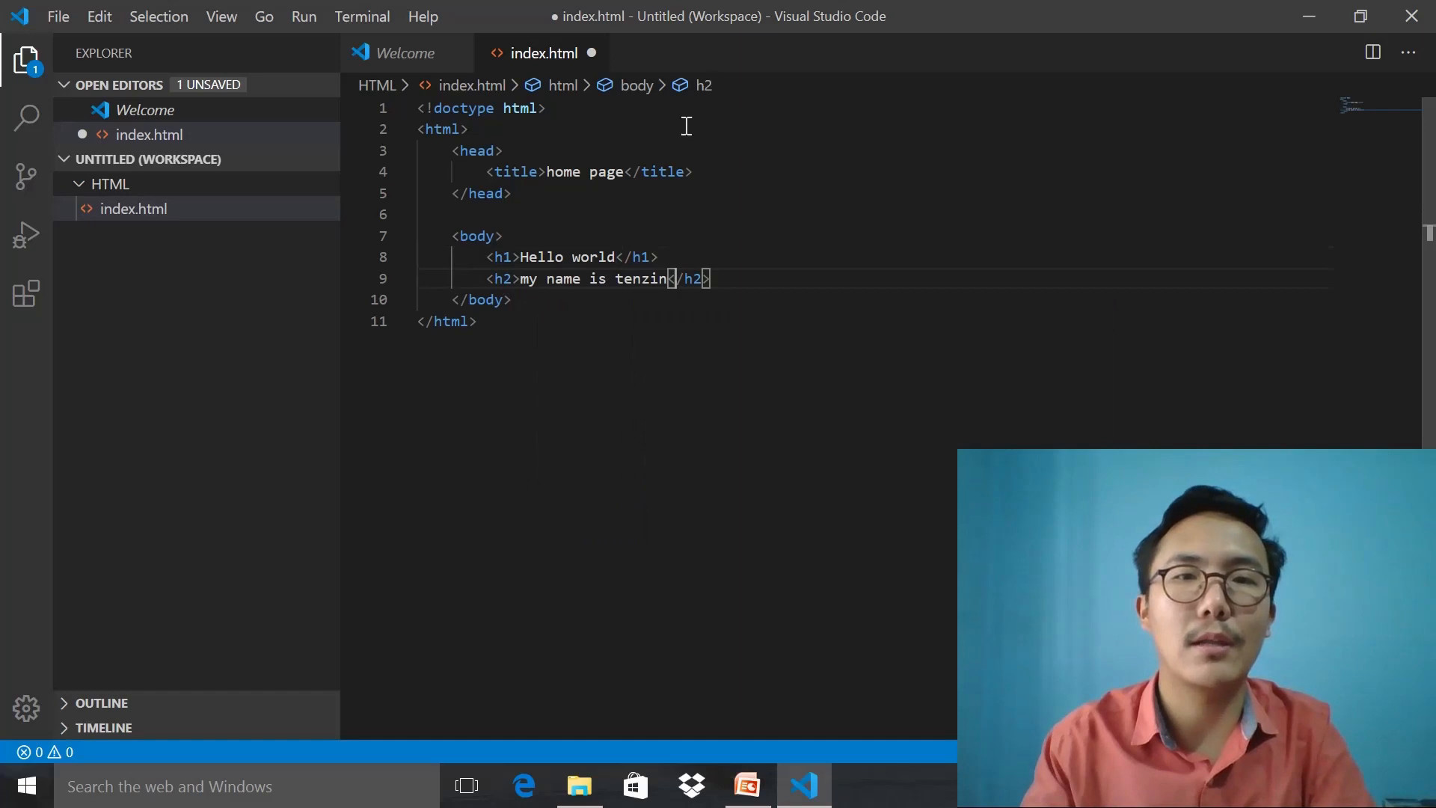
{"action": "key", "text": "Enter"}
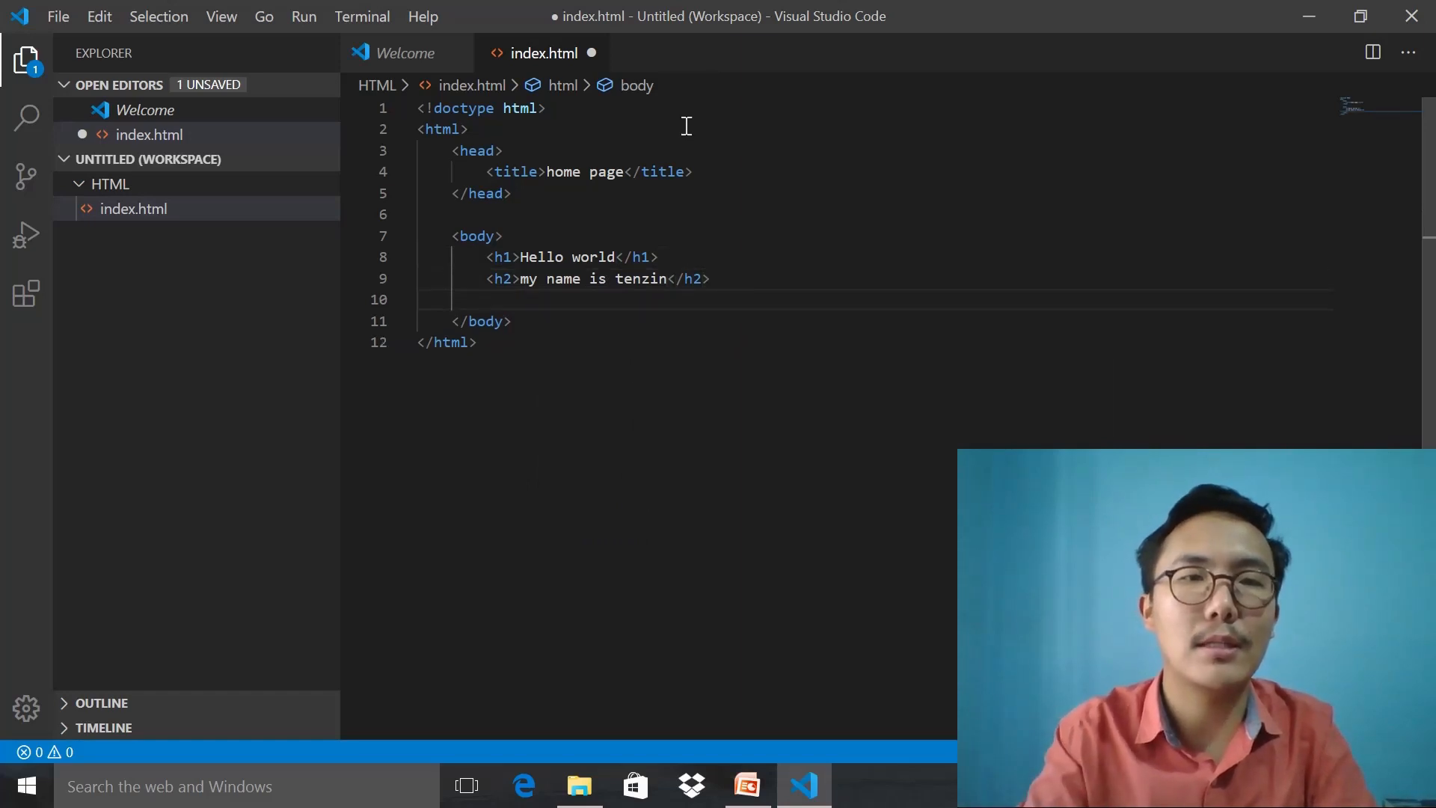
{"action": "type", "text": "p"}
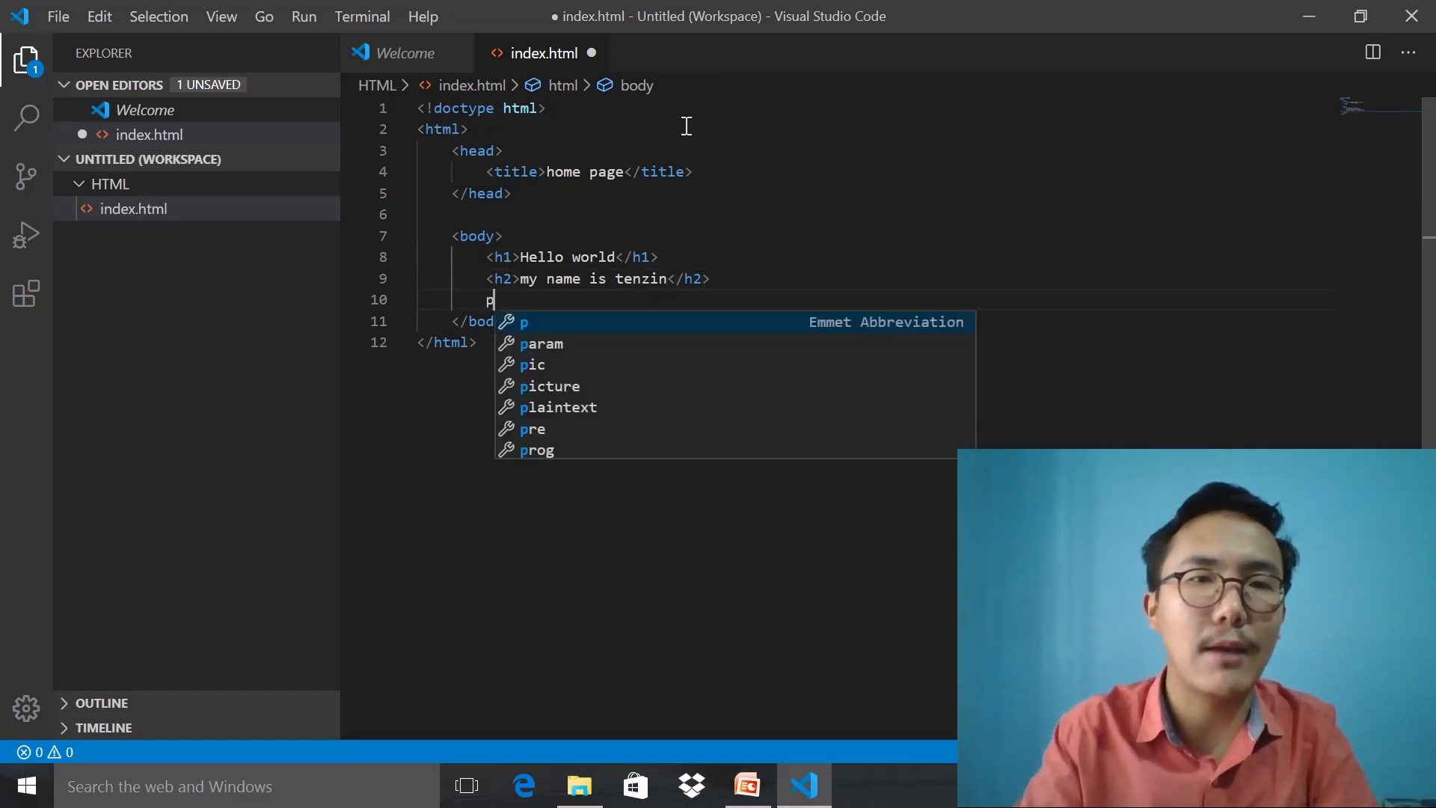
{"action": "key", "text": "Tab"}
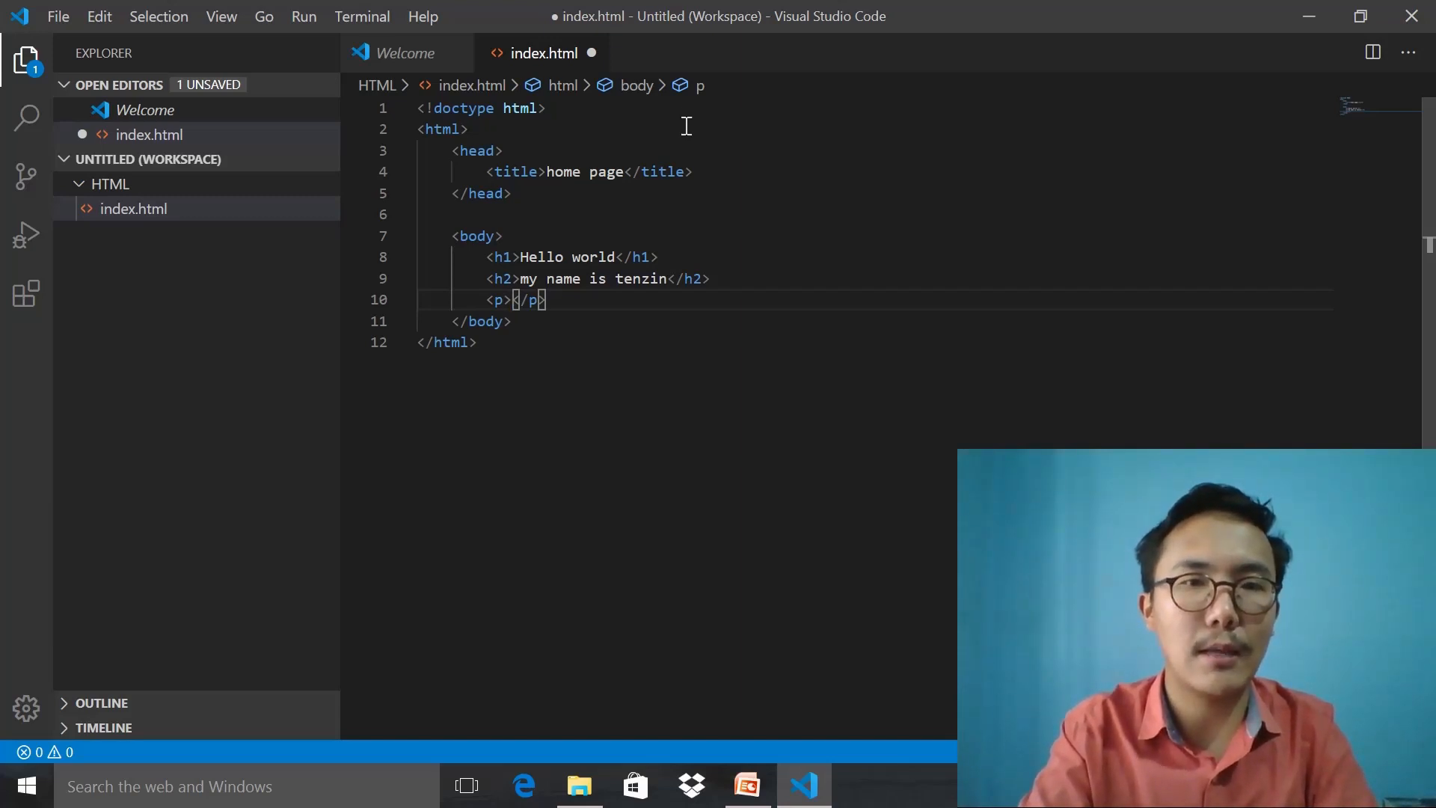
{"action": "type", "text": "parag"}
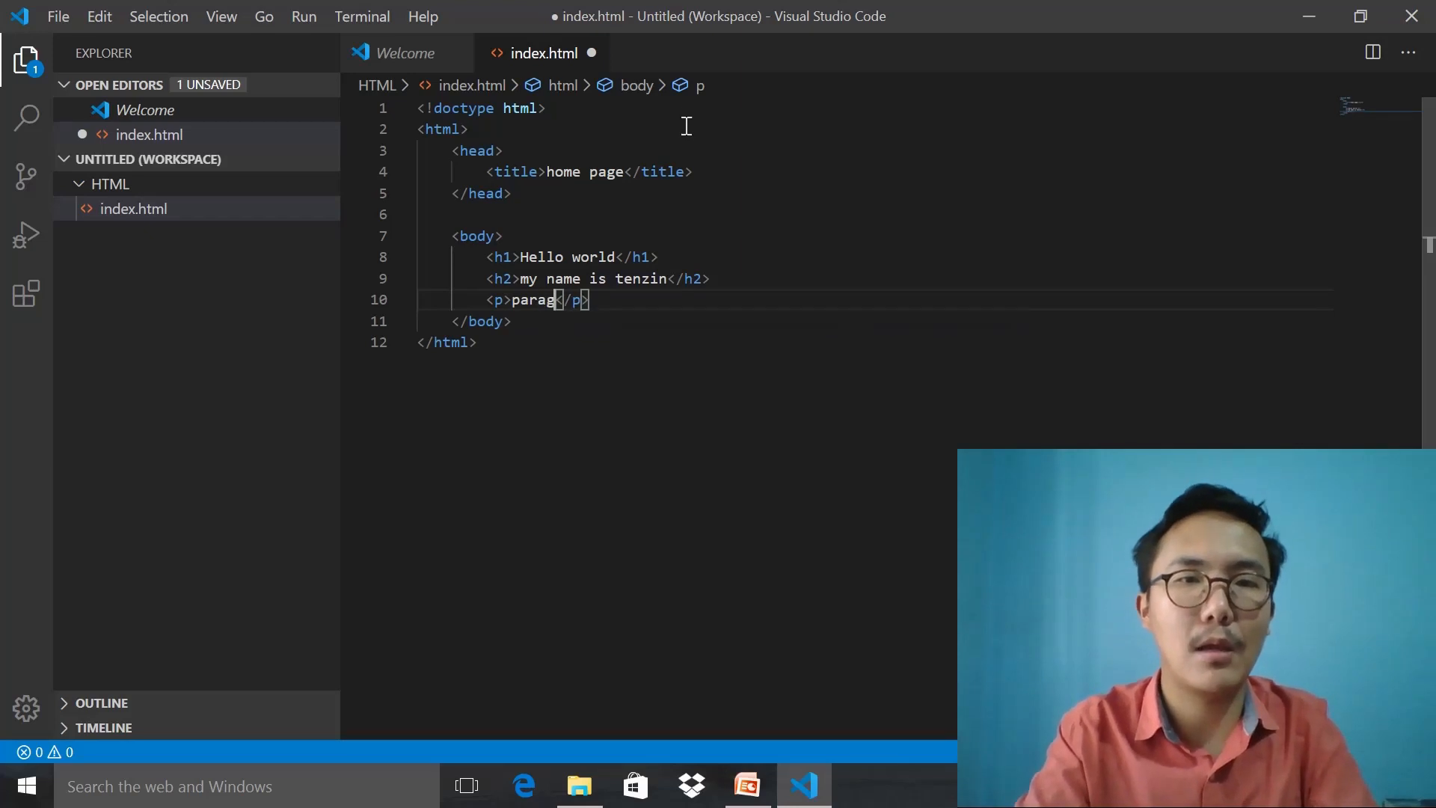
{"action": "type", "text": "raph"}
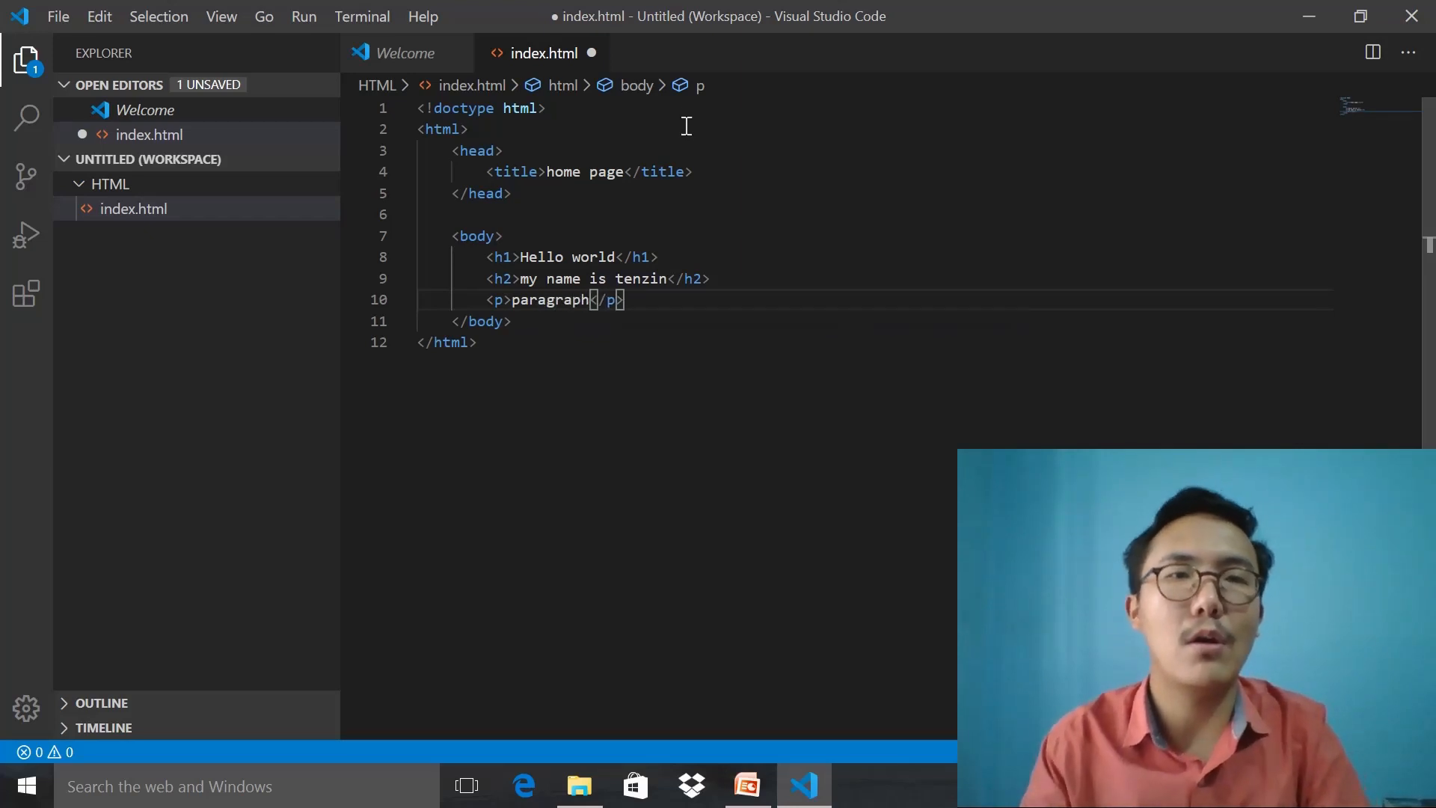
{"action": "key", "text": "ctrl+s"}
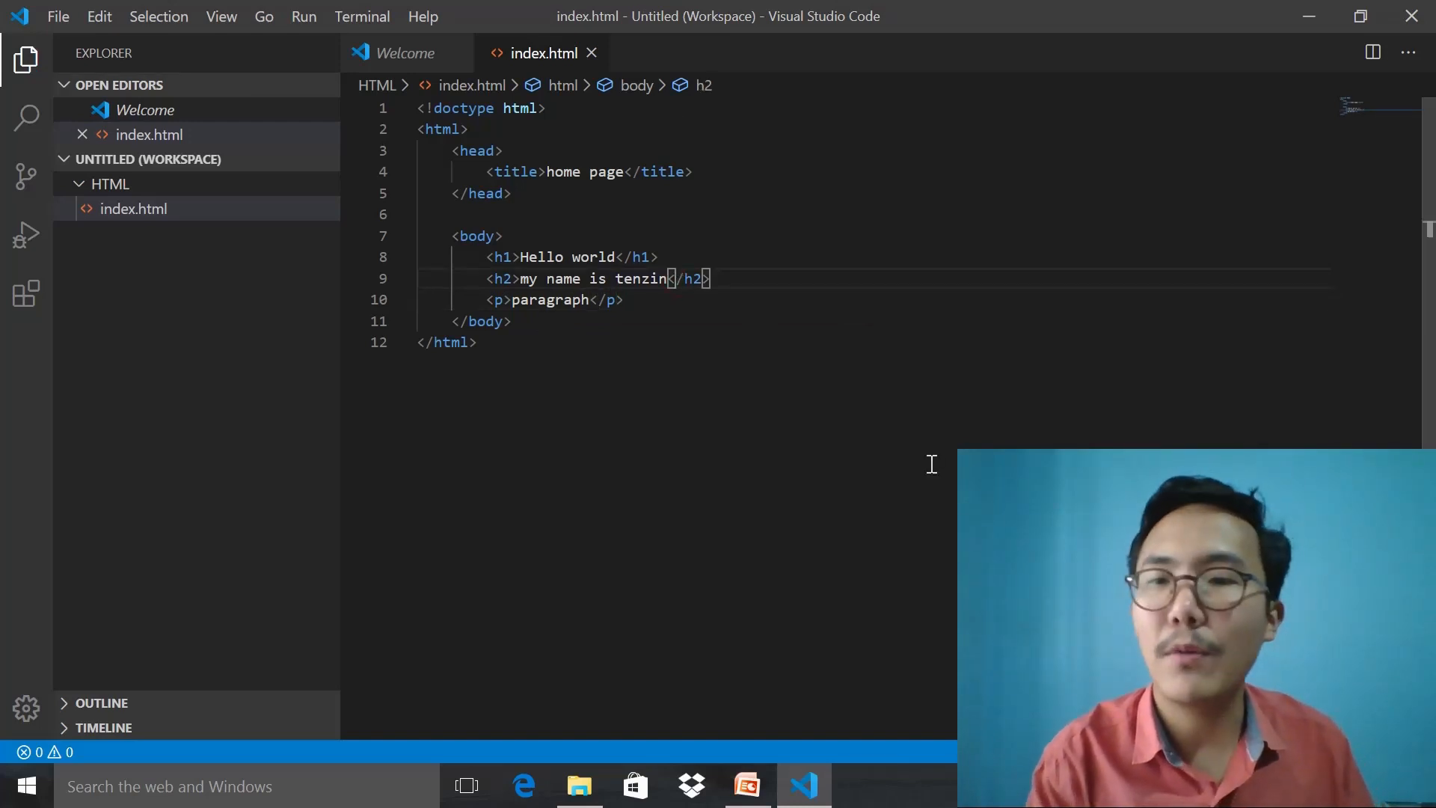
Step: Switch to File Explorer's Desktop HTML folder and select the index file
{"action": "key", "text": "alt+tab"}
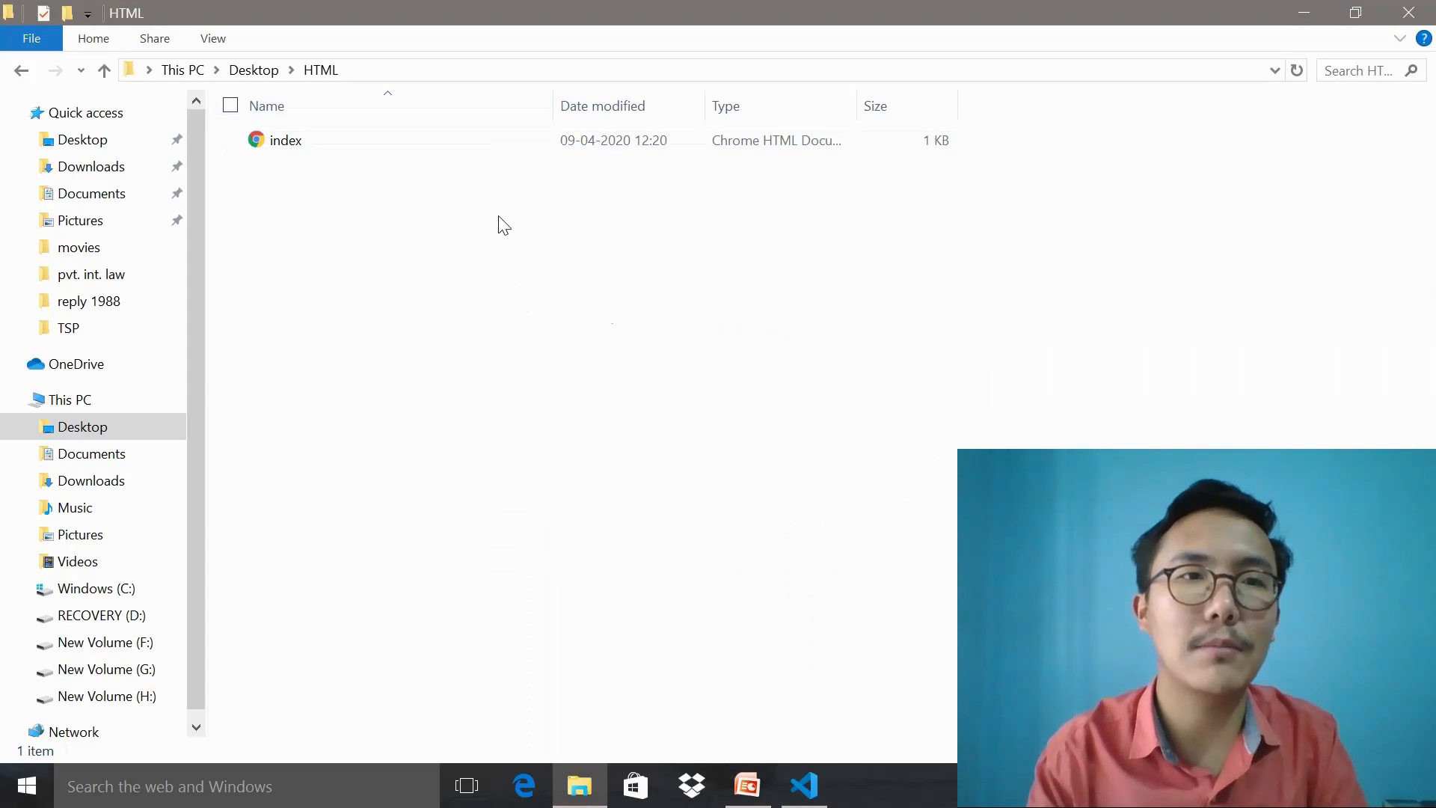
{"action": "left_click", "coordinate": [284, 141]}
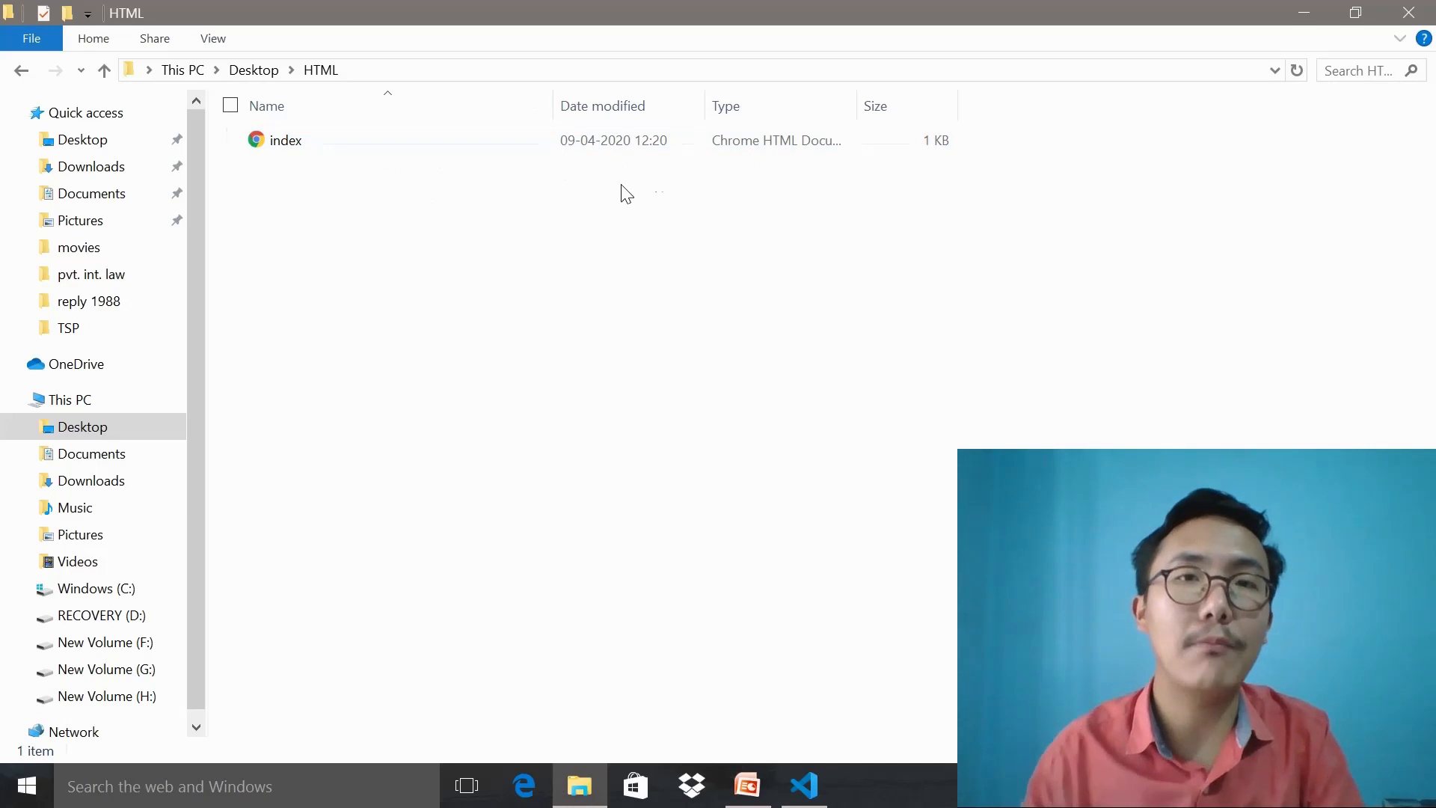
{"action": "mouse_move", "coordinate": [460, 164]}
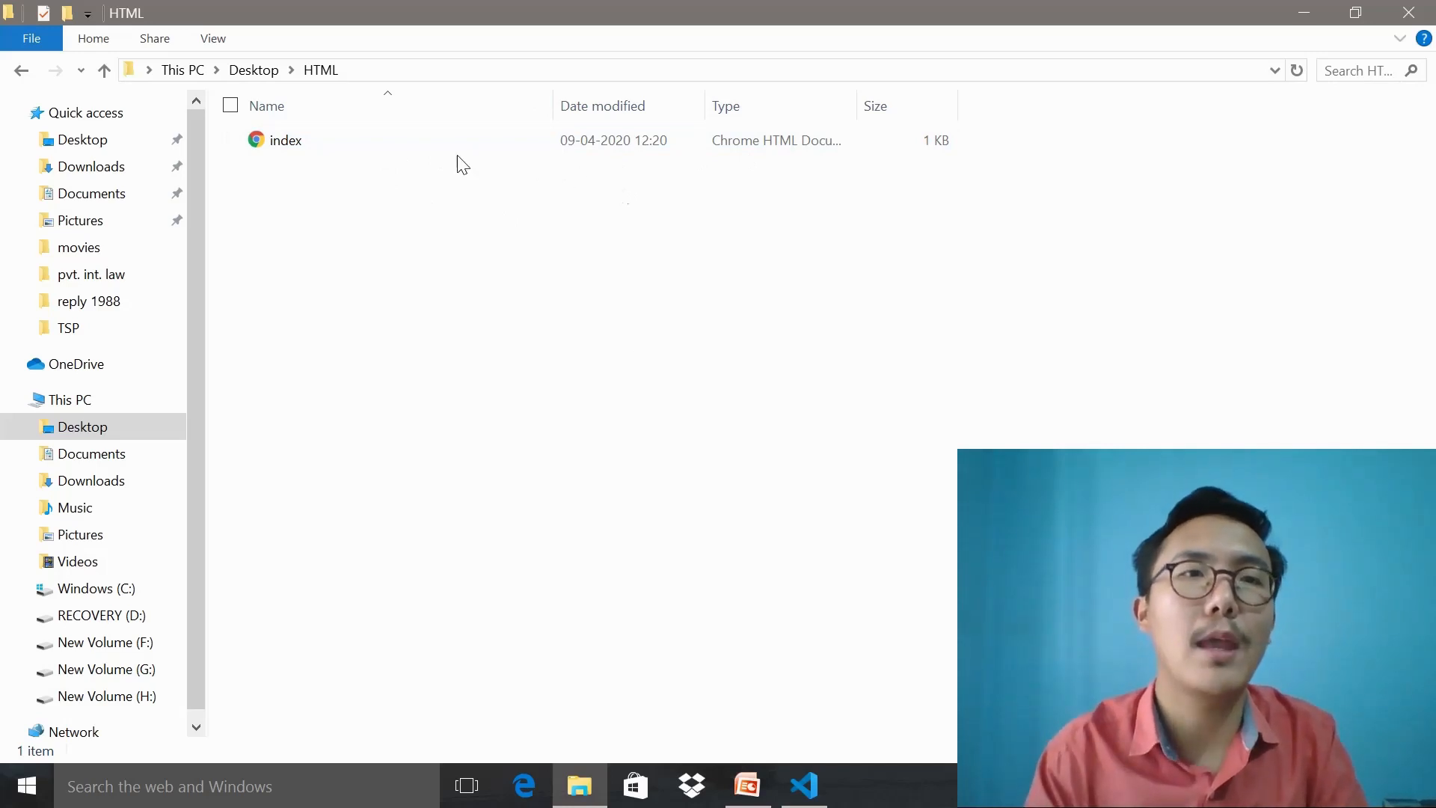
{"action": "left_click", "coordinate": [284, 141]}
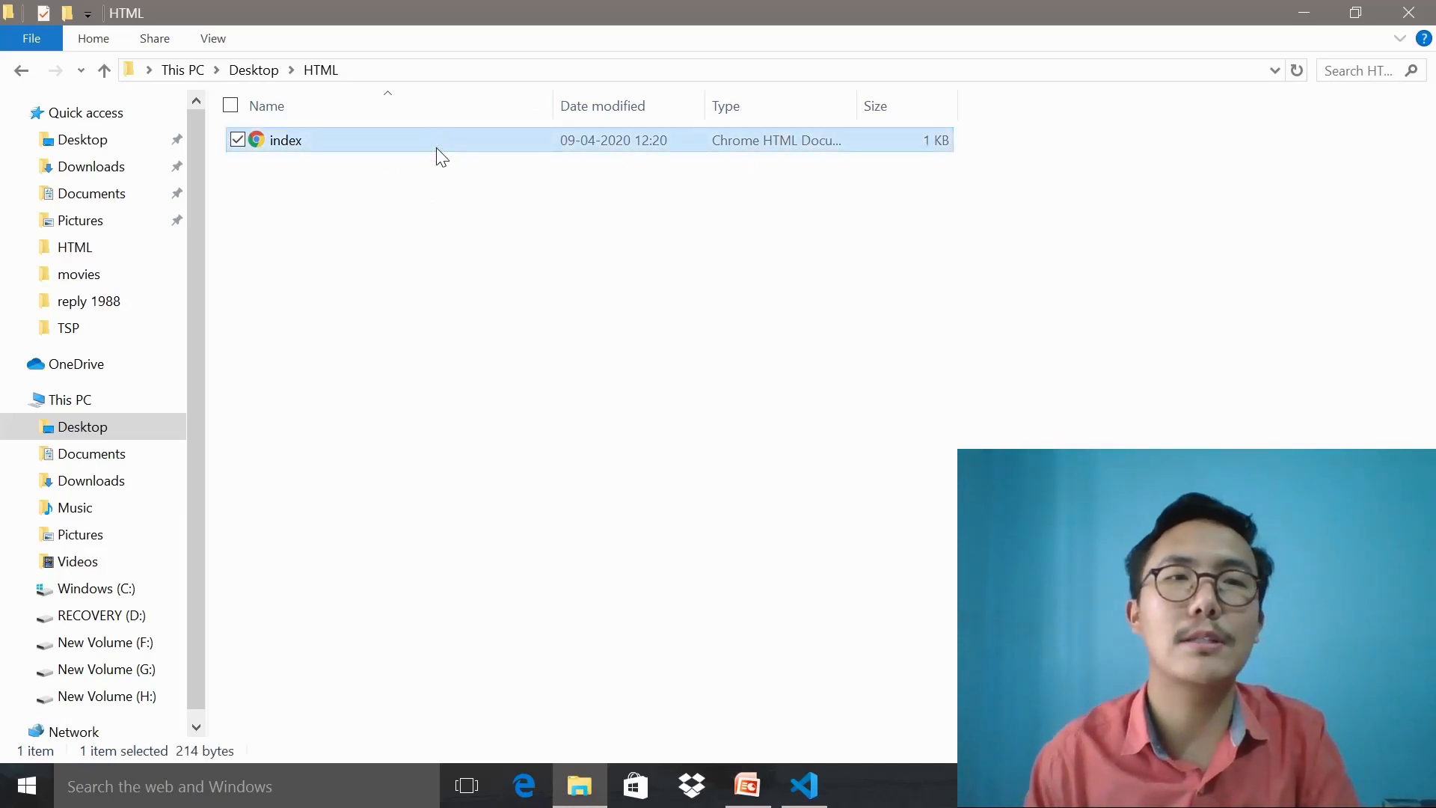
Step: Open index.html in Chrome to show the rendered headings and paragraph
{"action": "double_click", "coordinate": [284, 141]}
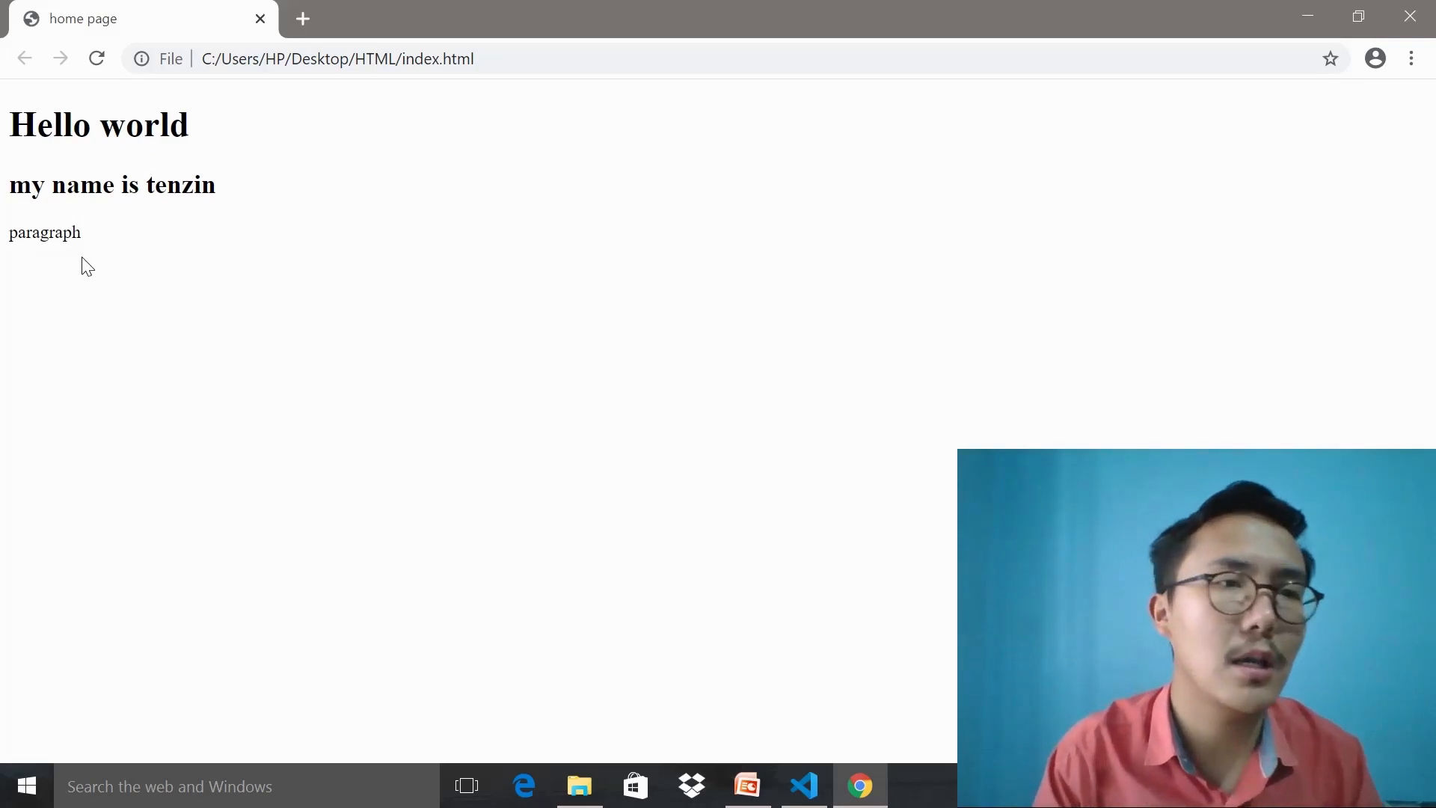
{"action": "mouse_move", "coordinate": [63, 251]}
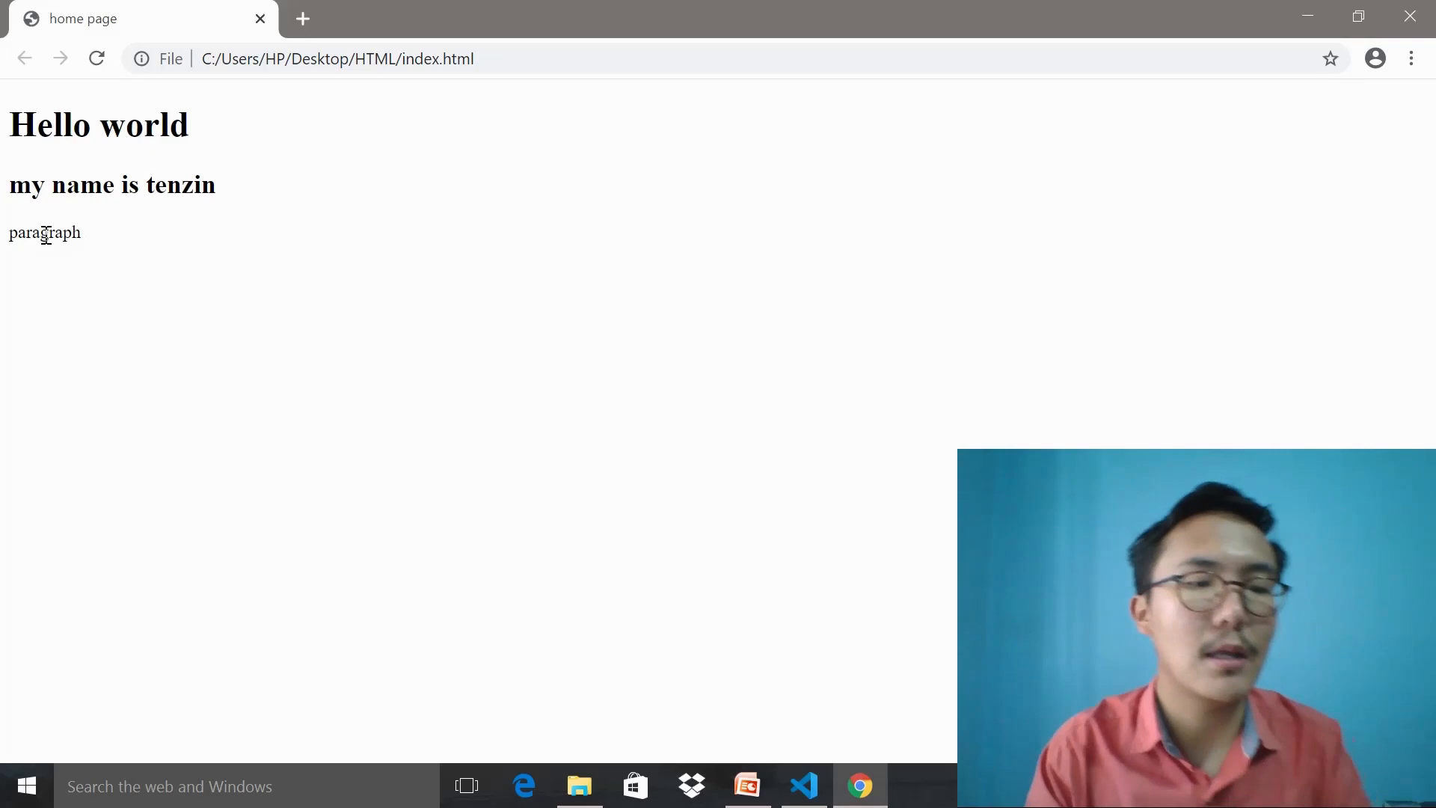
{"action": "mouse_move", "coordinate": [64, 39]}
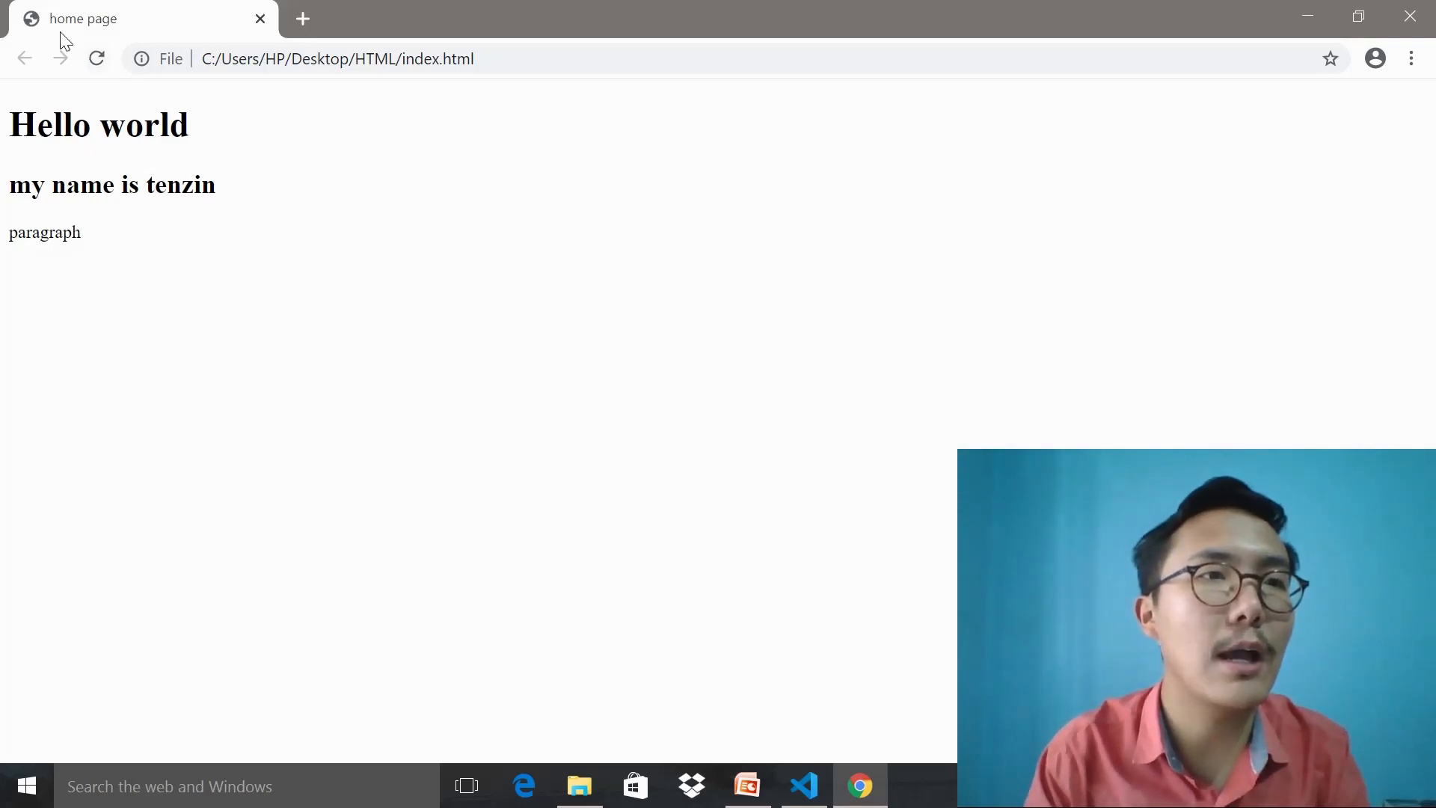
{"action": "mouse_move", "coordinate": [82, 18]}
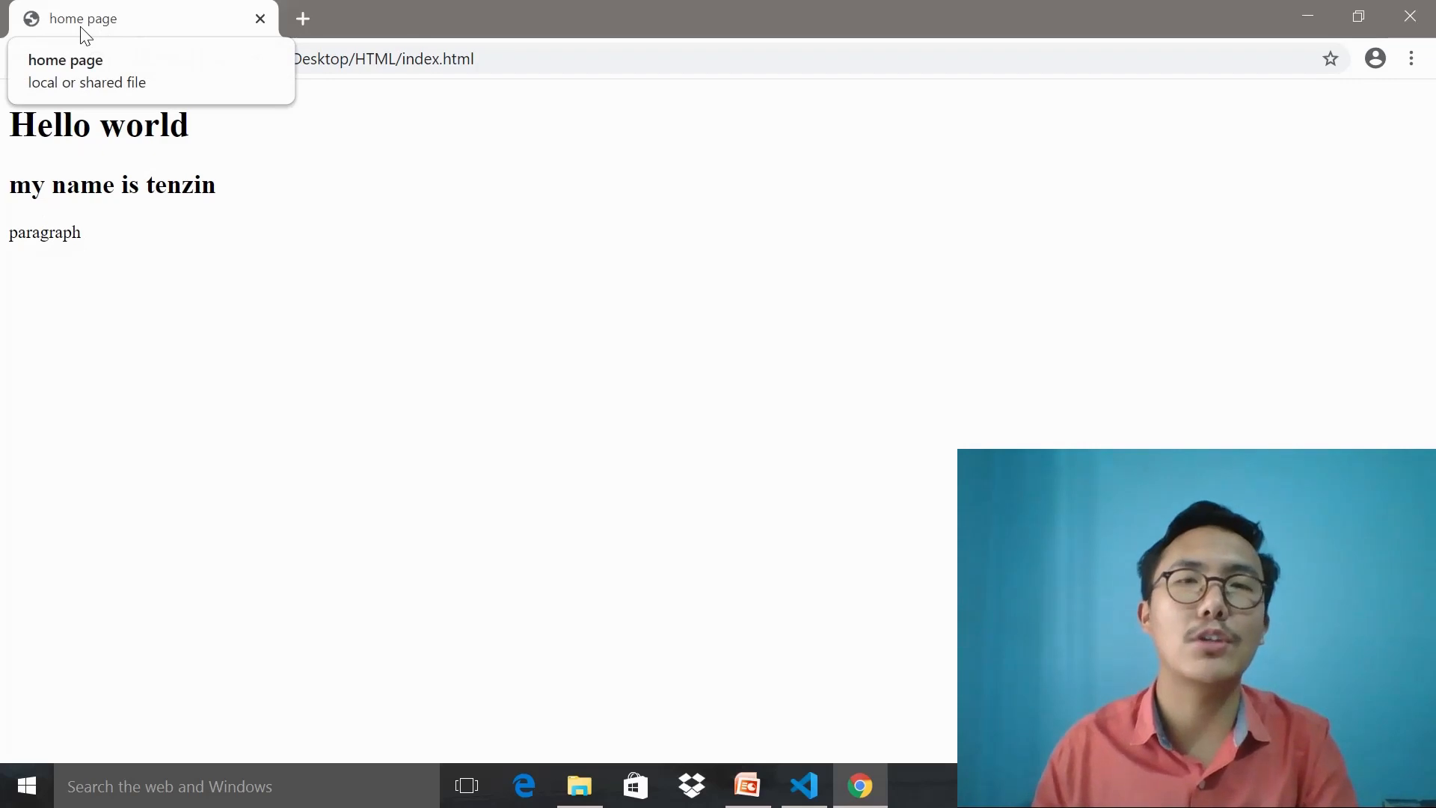
Step: Review the finished markup in VS Code, then return to the rendered page in Chrome
{"action": "left_click", "coordinate": [803, 785]}
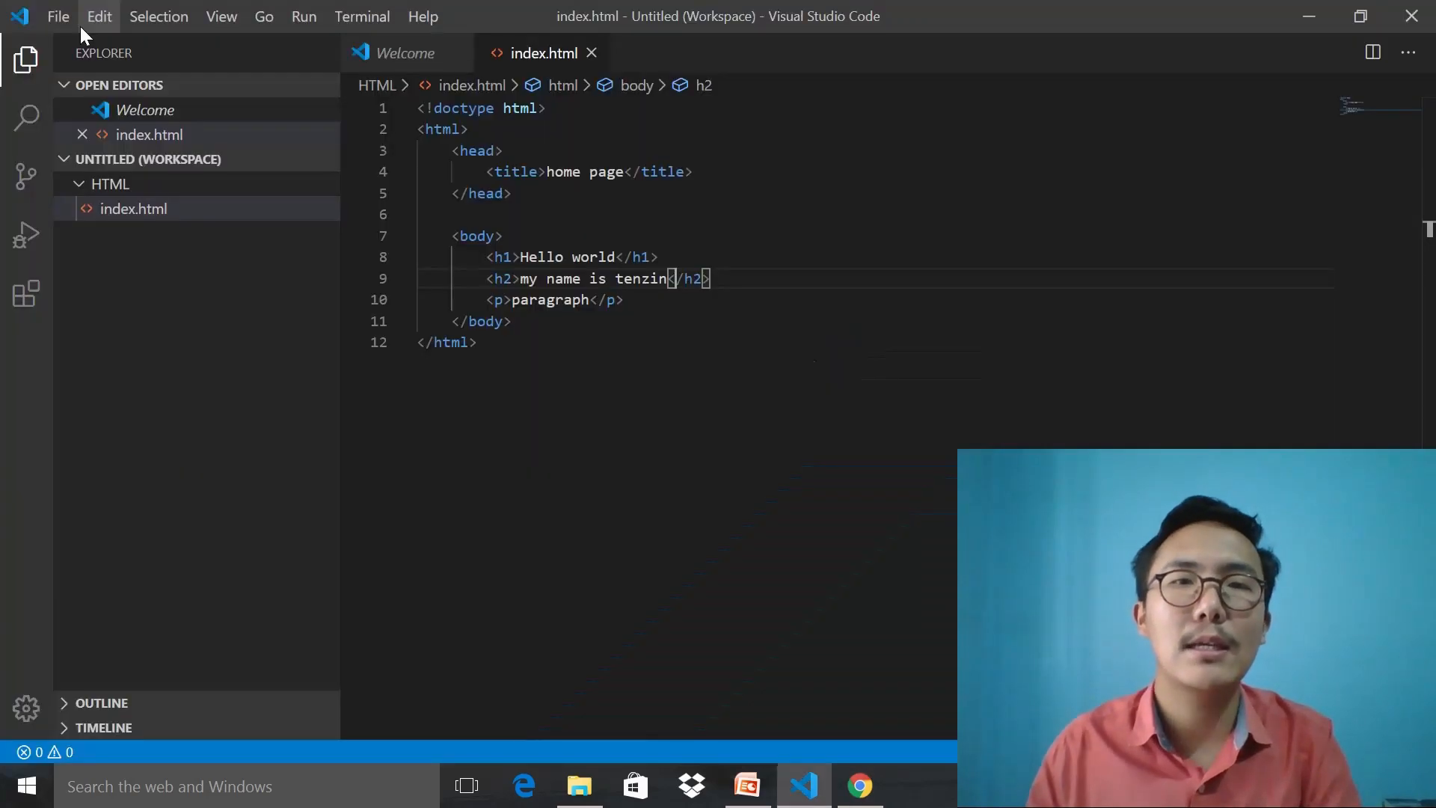
{"action": "mouse_move", "coordinate": [176, 100]}
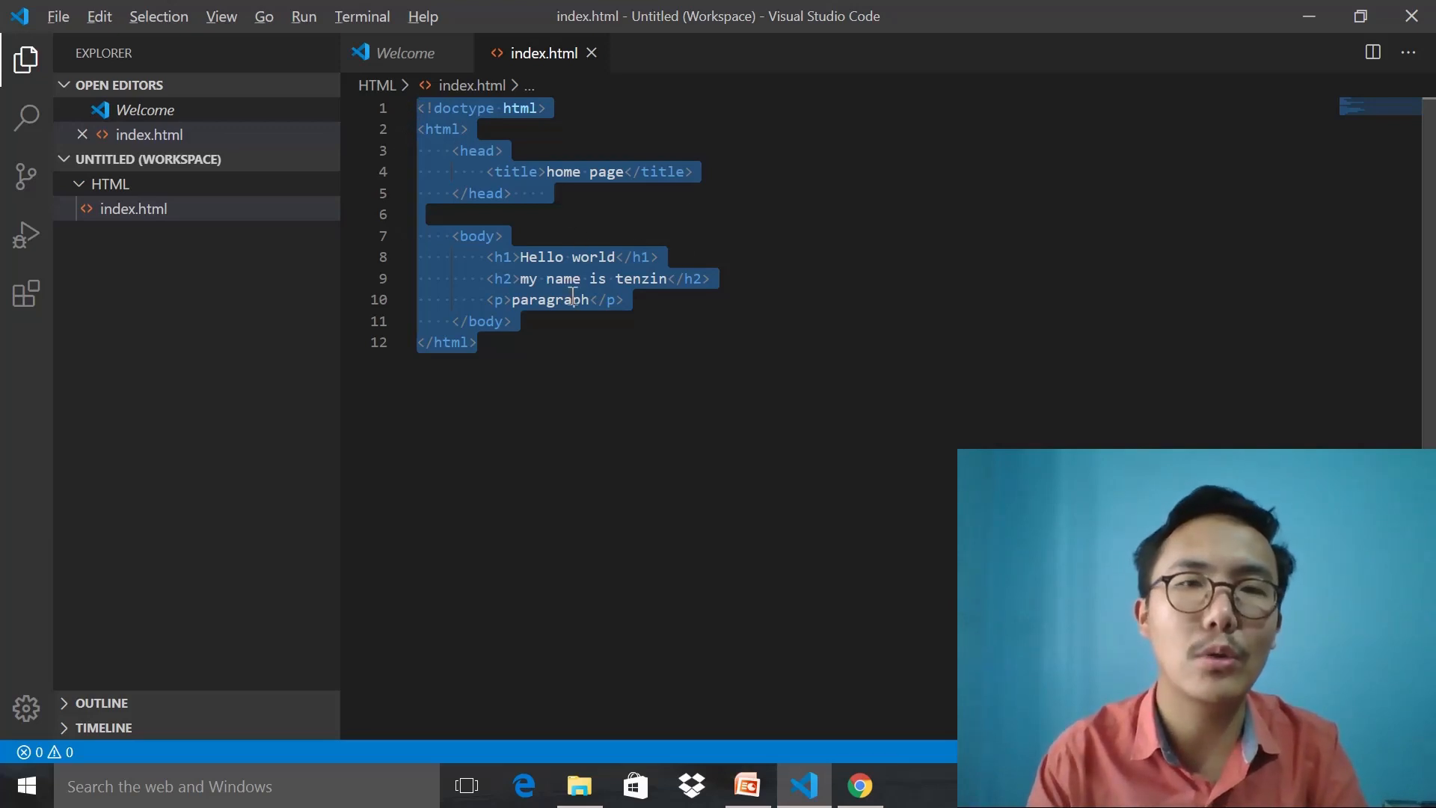
{"action": "left_click", "coordinate": [858, 785]}
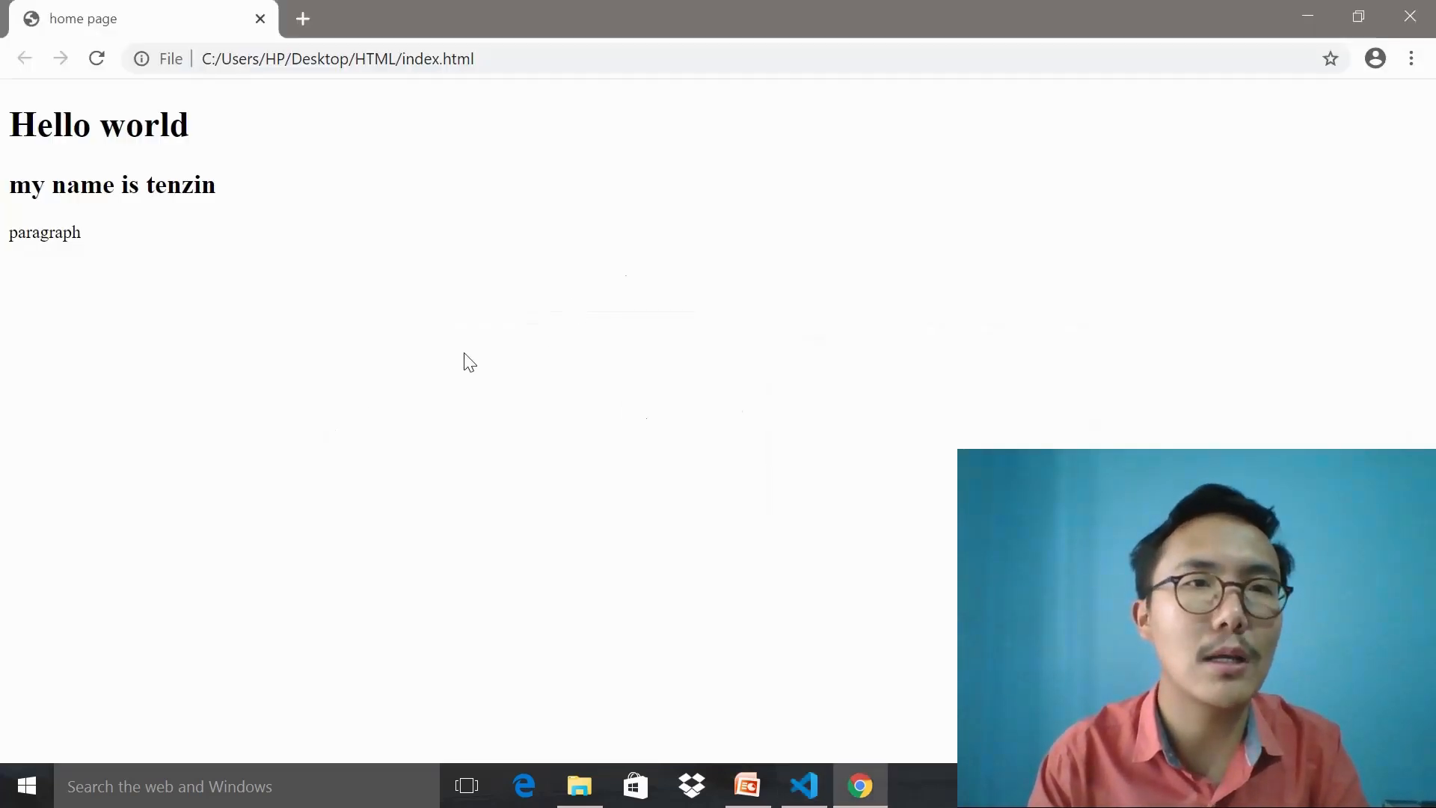